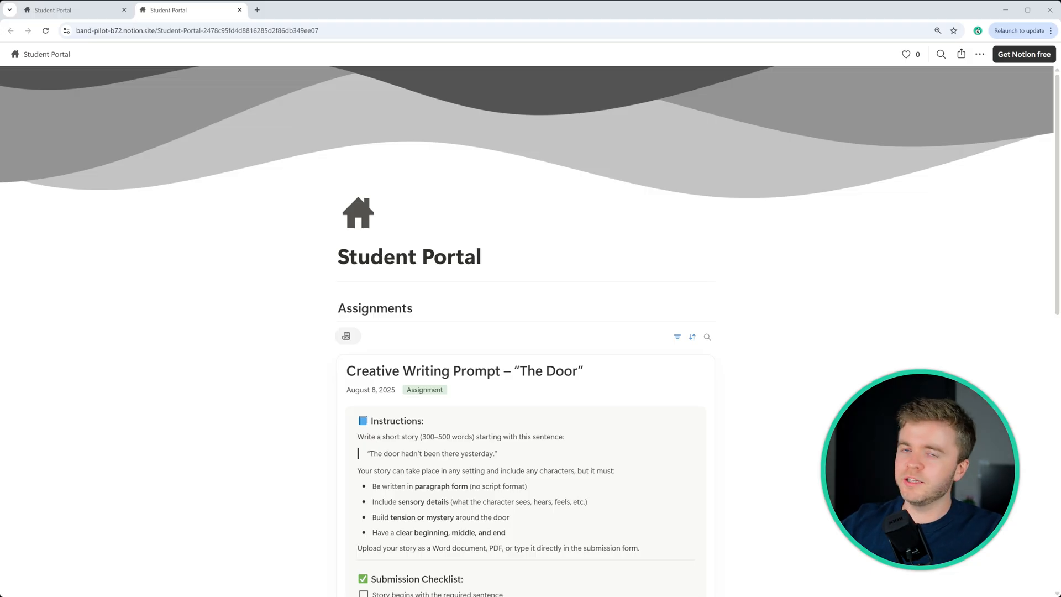
Step: Open 'The Door' assignment in peek view and scroll down to its embedded Submission Form
scroll(down, 3)
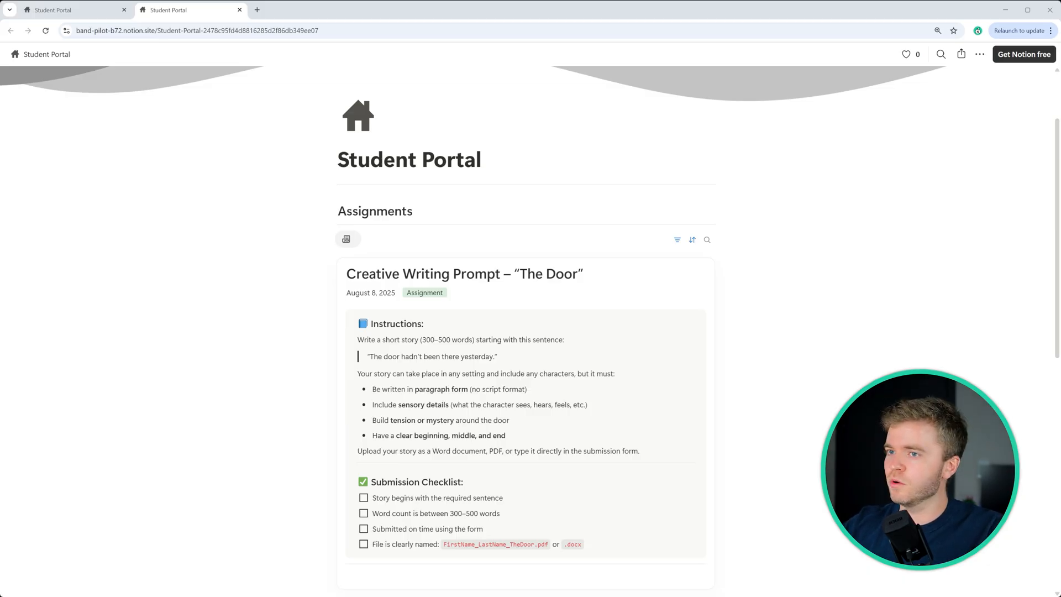
scroll(down, 3)
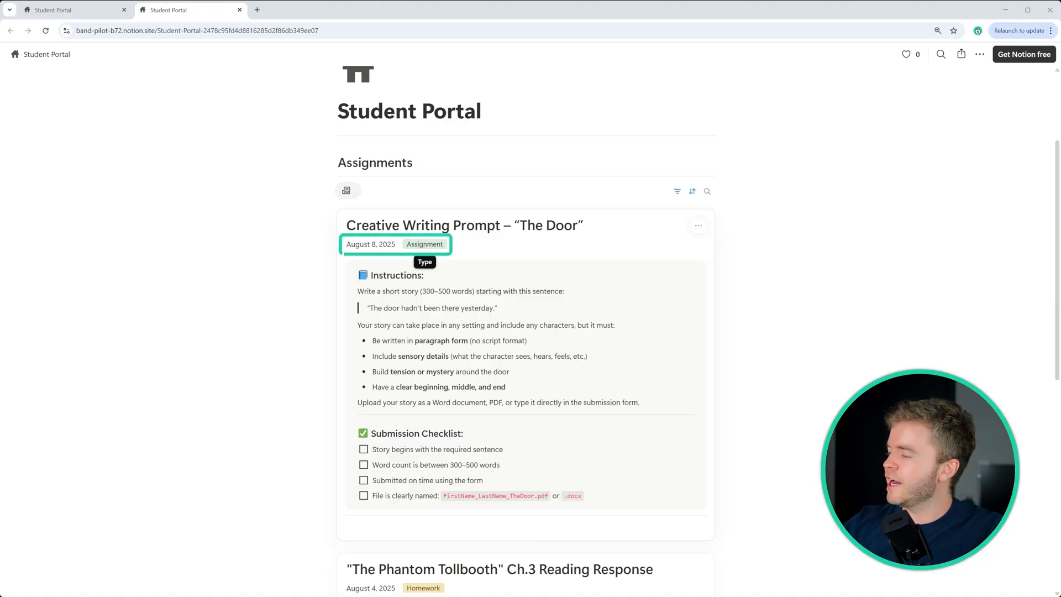
mouse_move(371, 244)
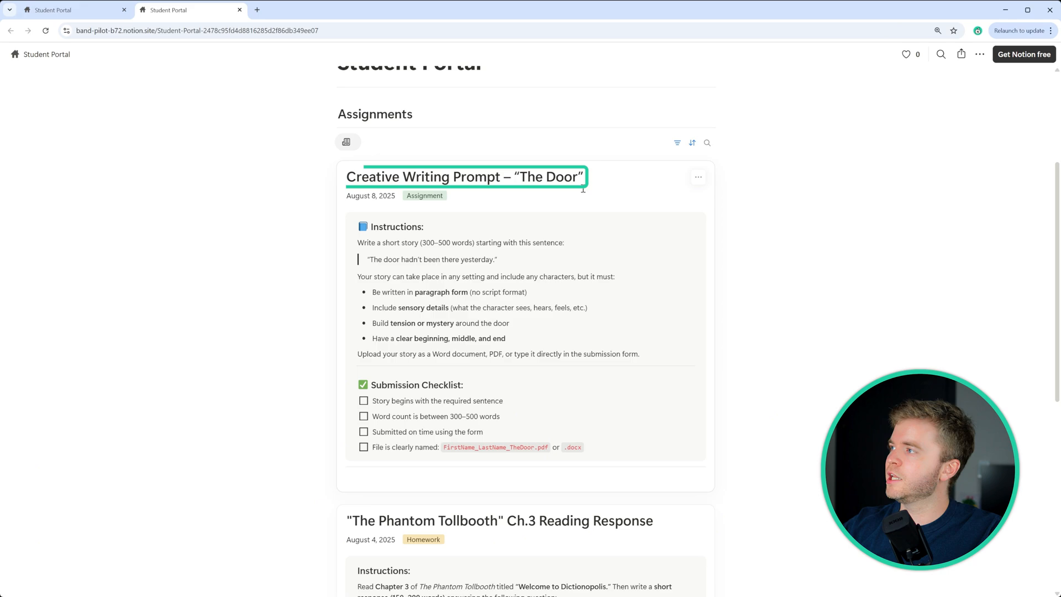
click(464, 178)
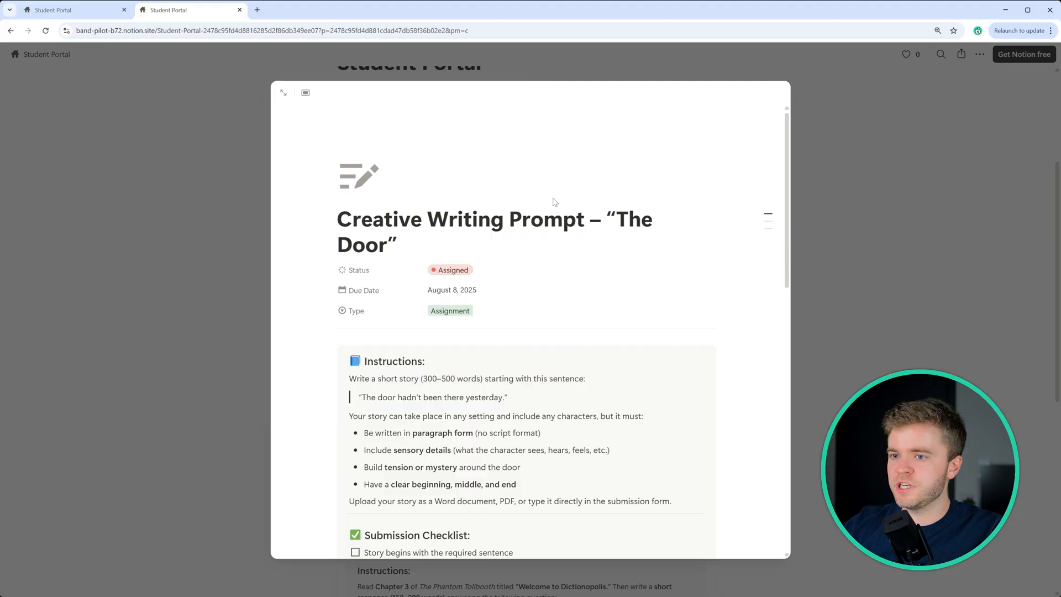
scroll(down, 3)
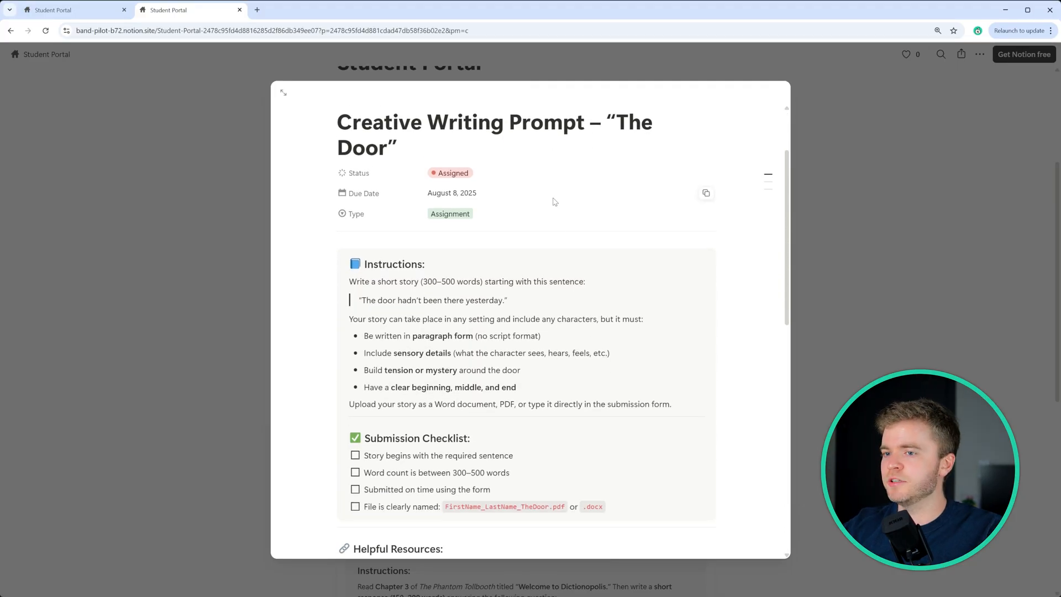
scroll(down, 3)
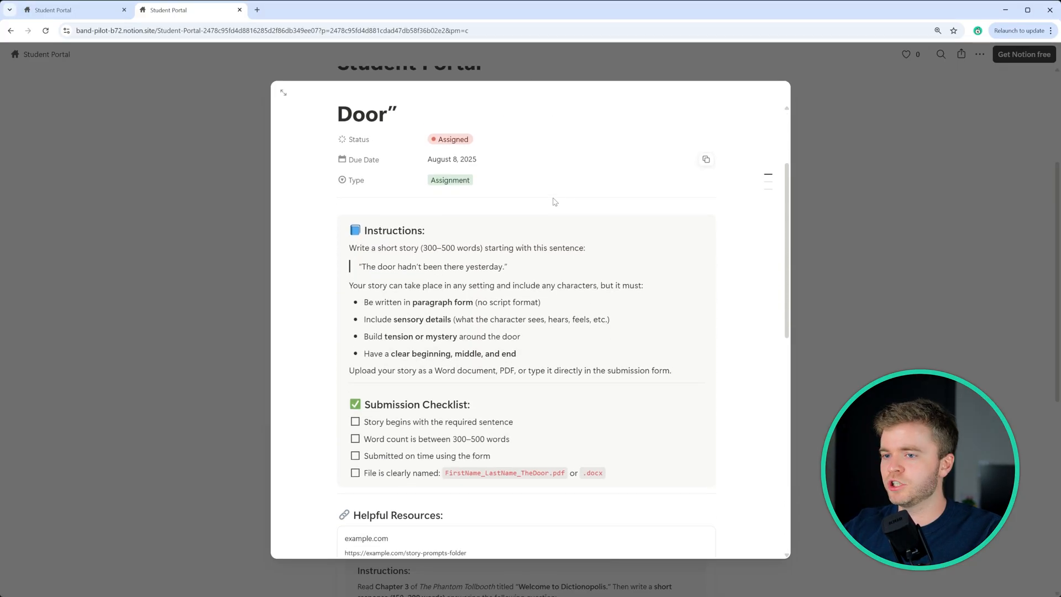
scroll(down, 3)
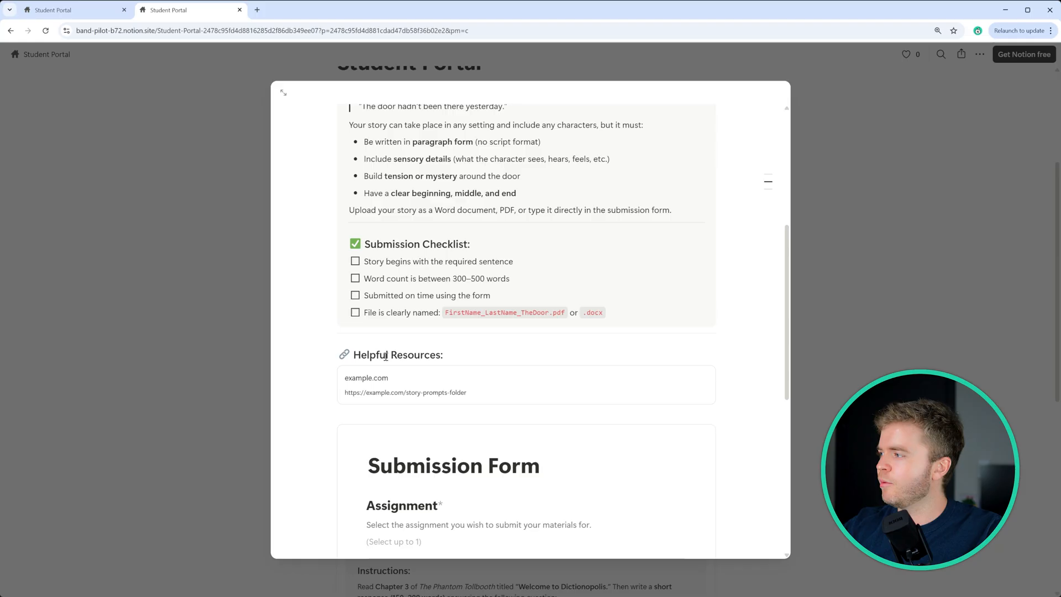
mouse_move(541, 356)
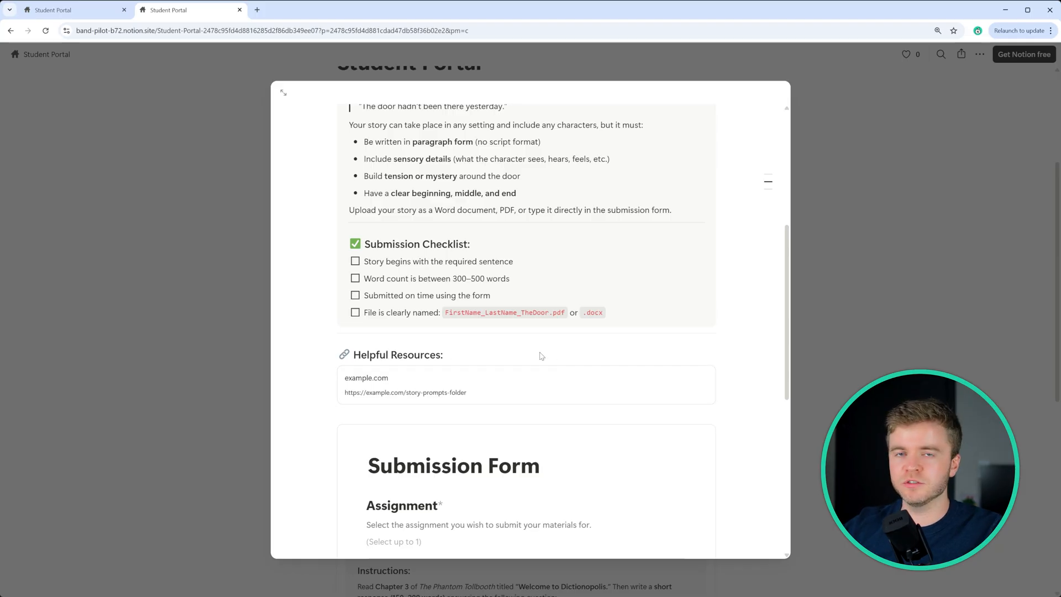
mouse_move(501, 351)
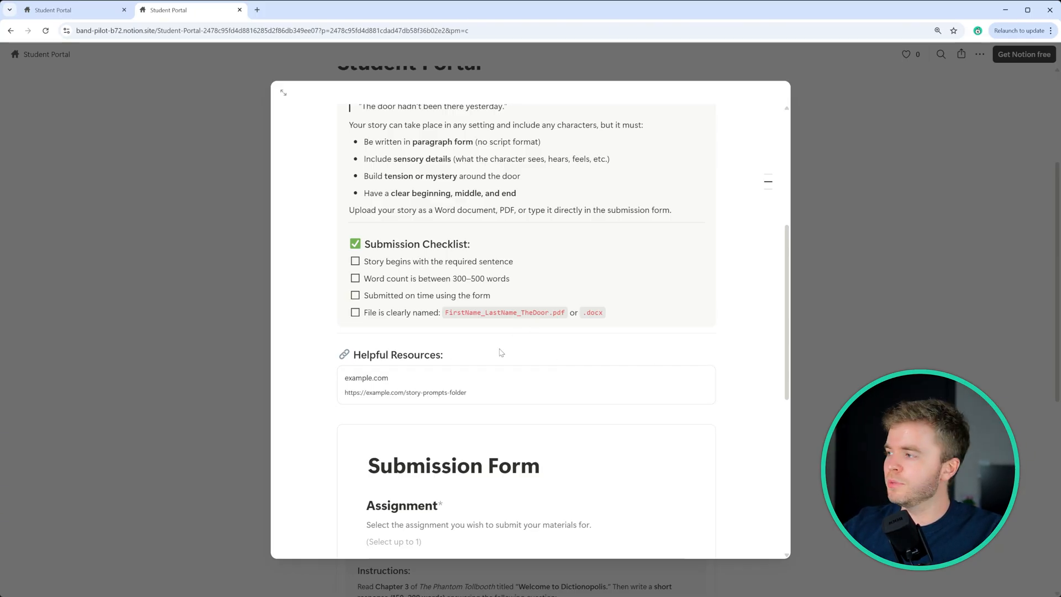
scroll(down, 3)
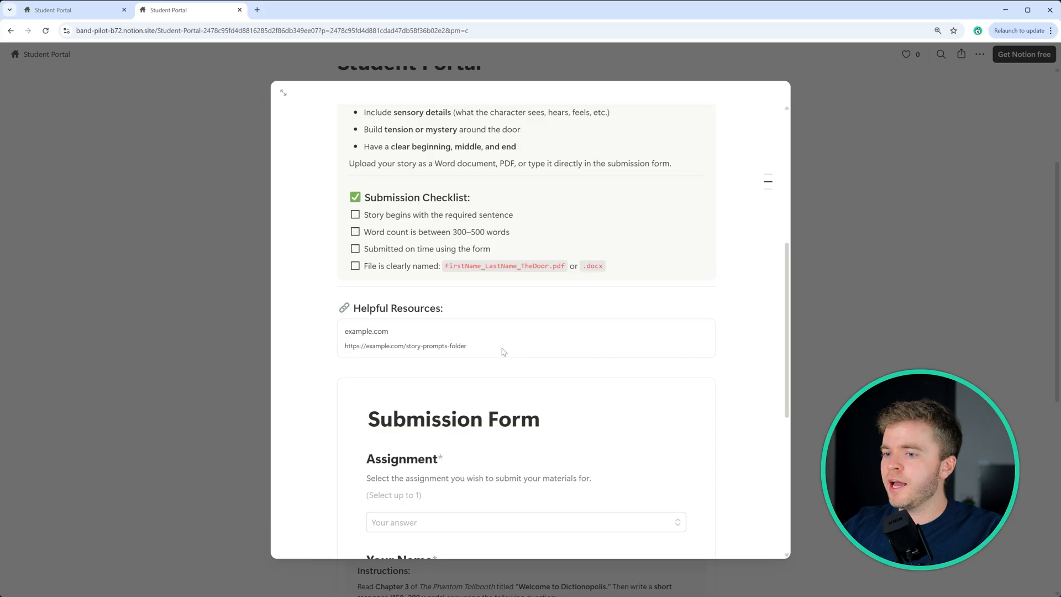
scroll(down, 3)
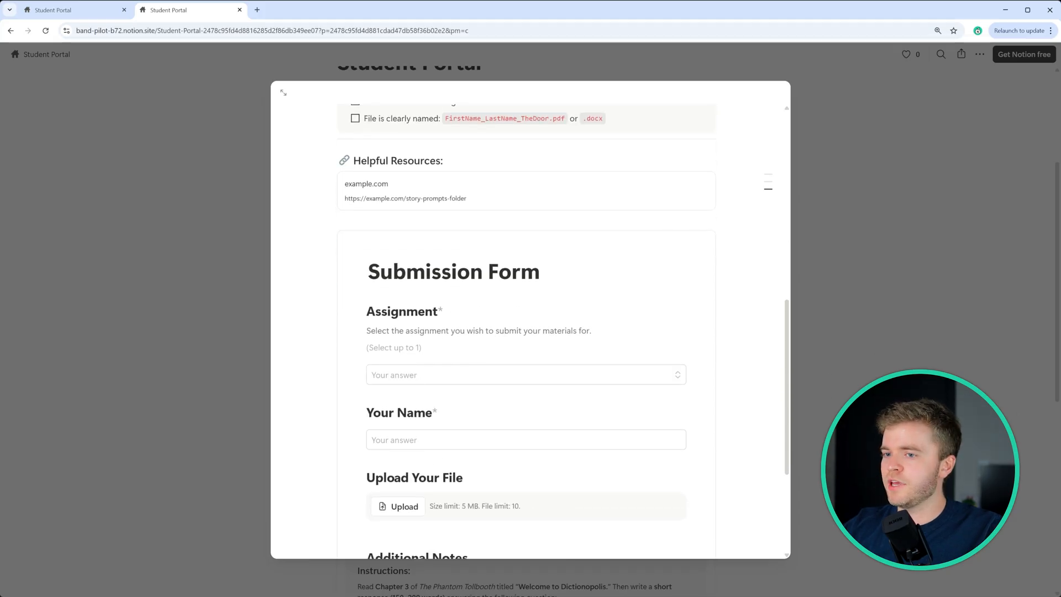
scroll(down, 3)
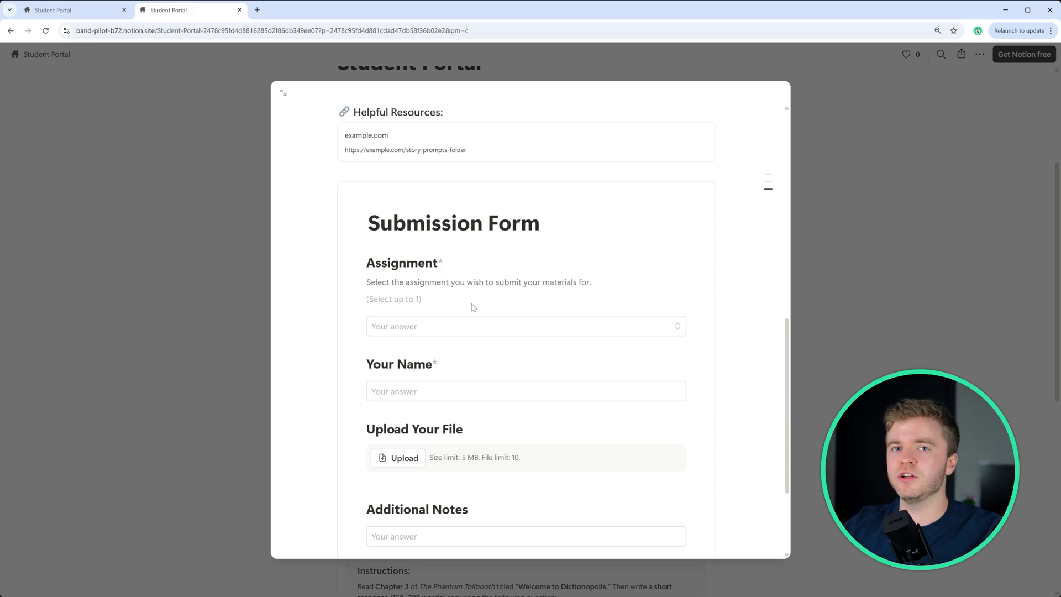
scroll(down, 3)
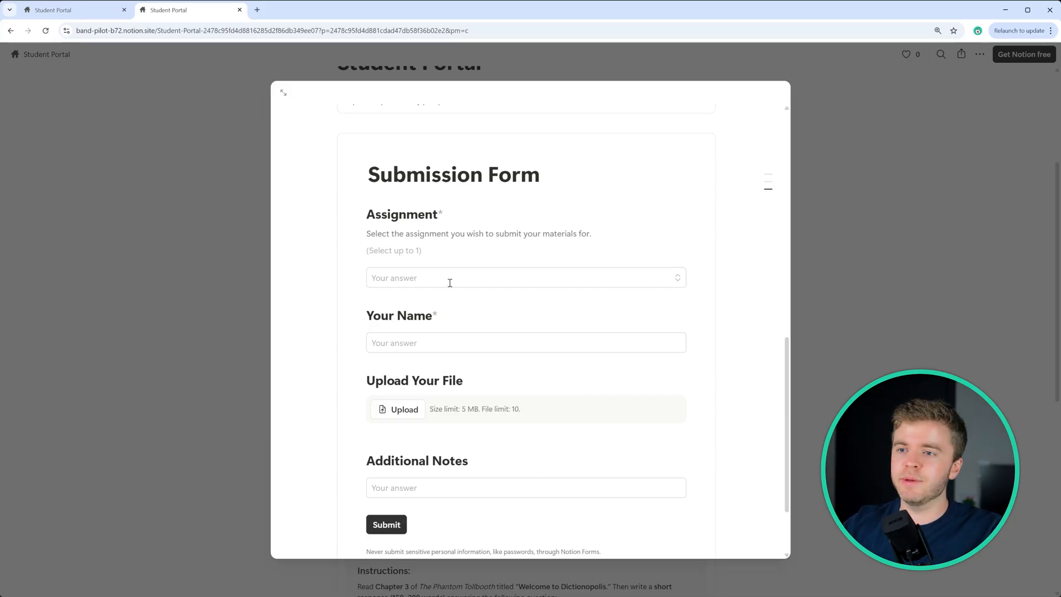
mouse_move(449, 308)
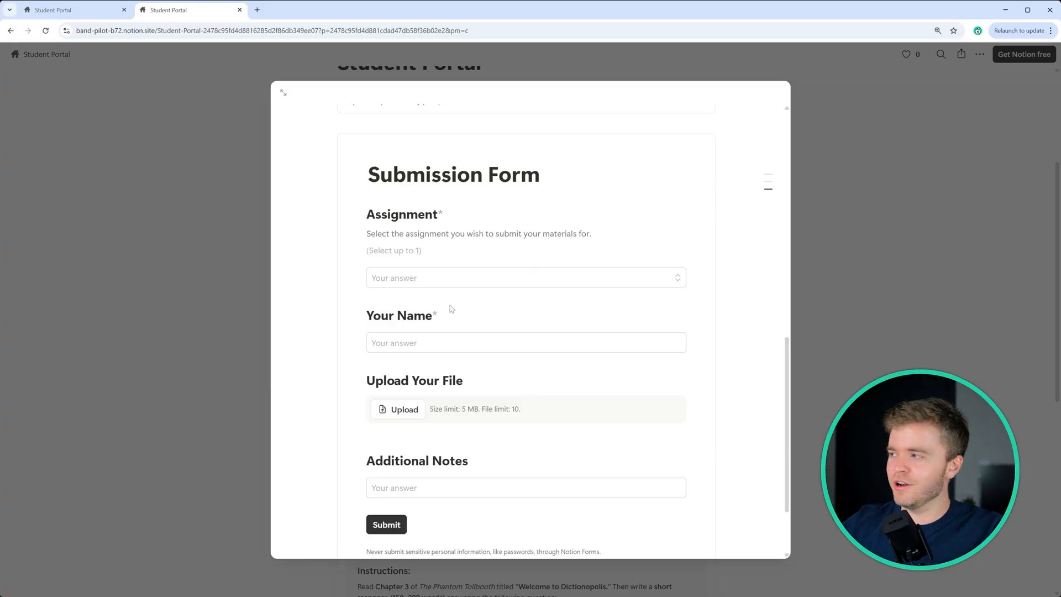
scroll(down, 3)
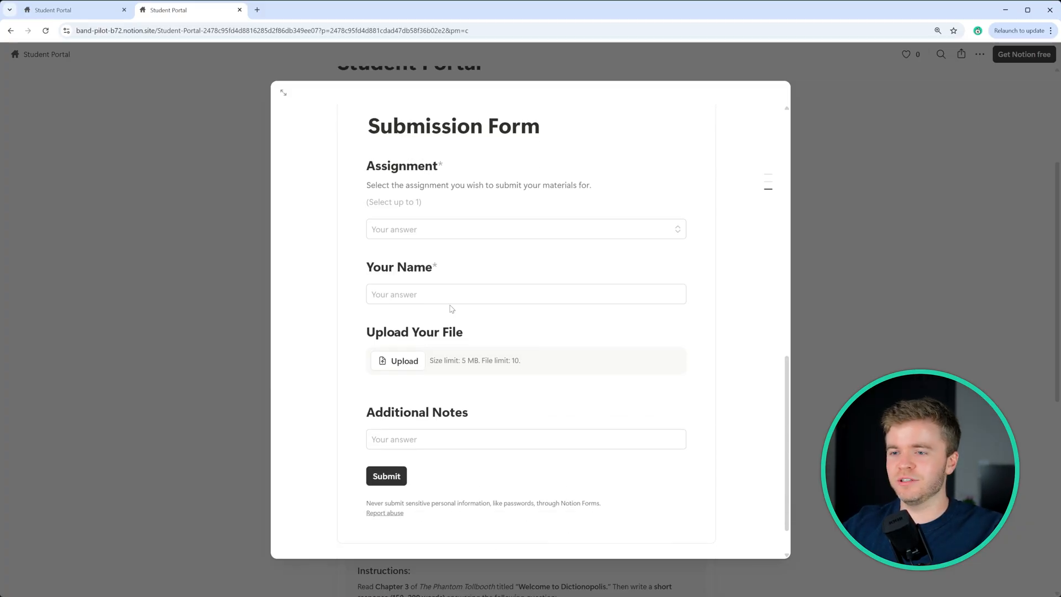
mouse_move(600, 259)
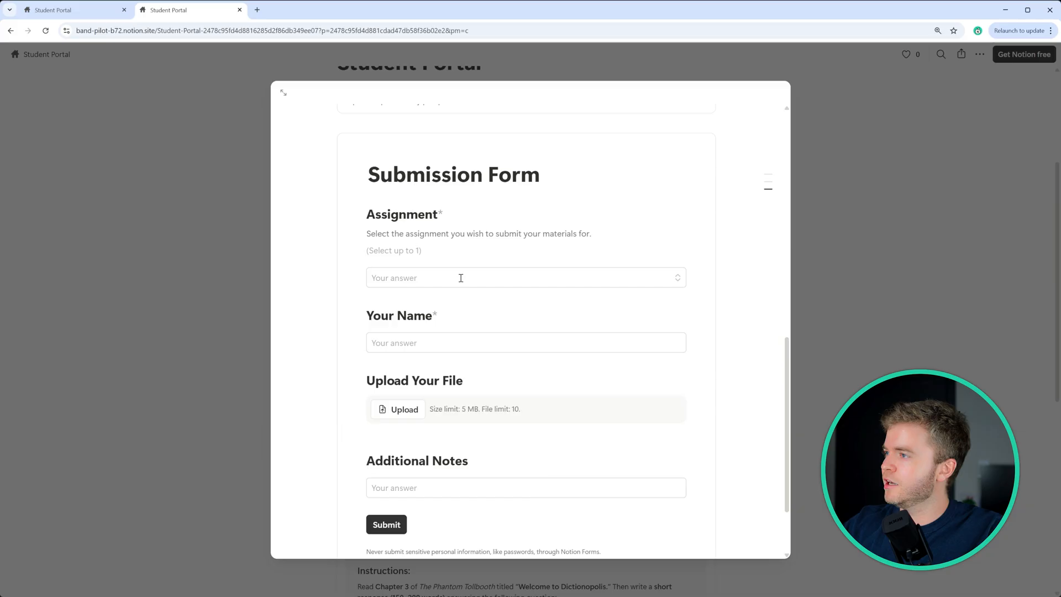
Step: Submit the form for 'The Door' under the name Milo with the story PDF attached
click(525, 277)
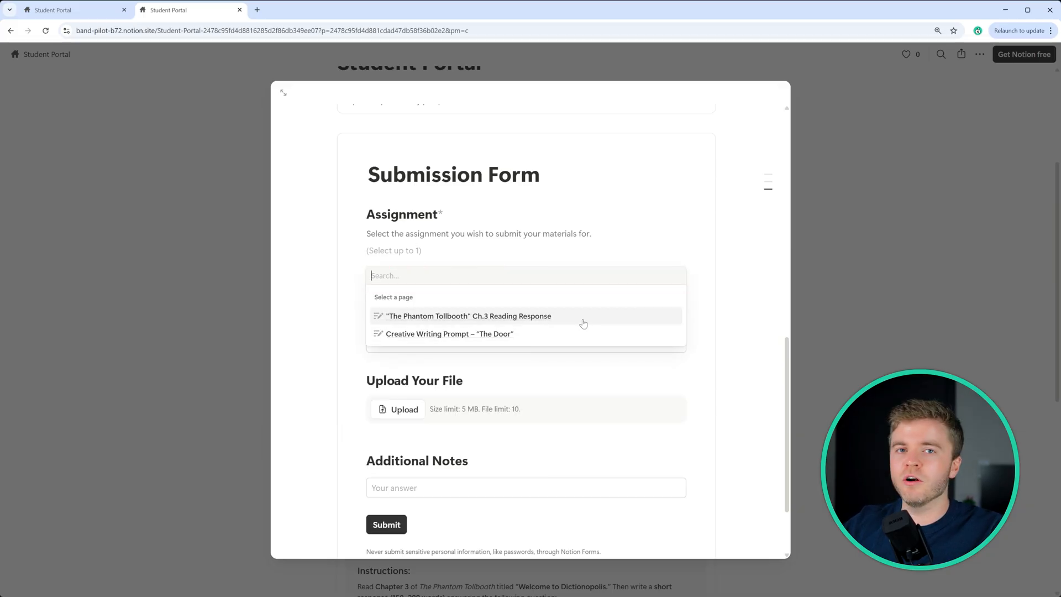
mouse_move(561, 337)
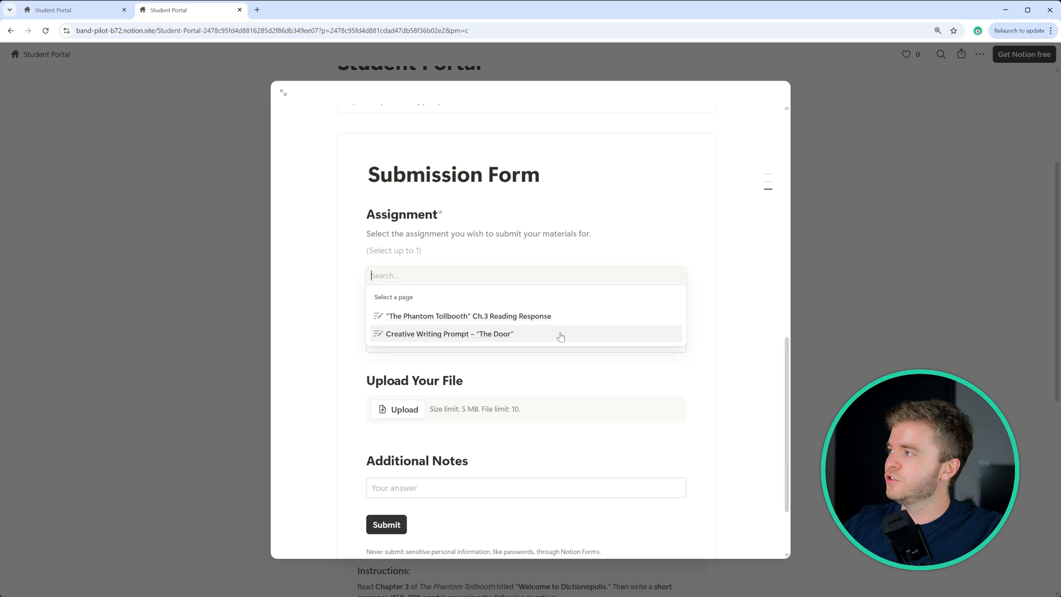
mouse_move(554, 338)
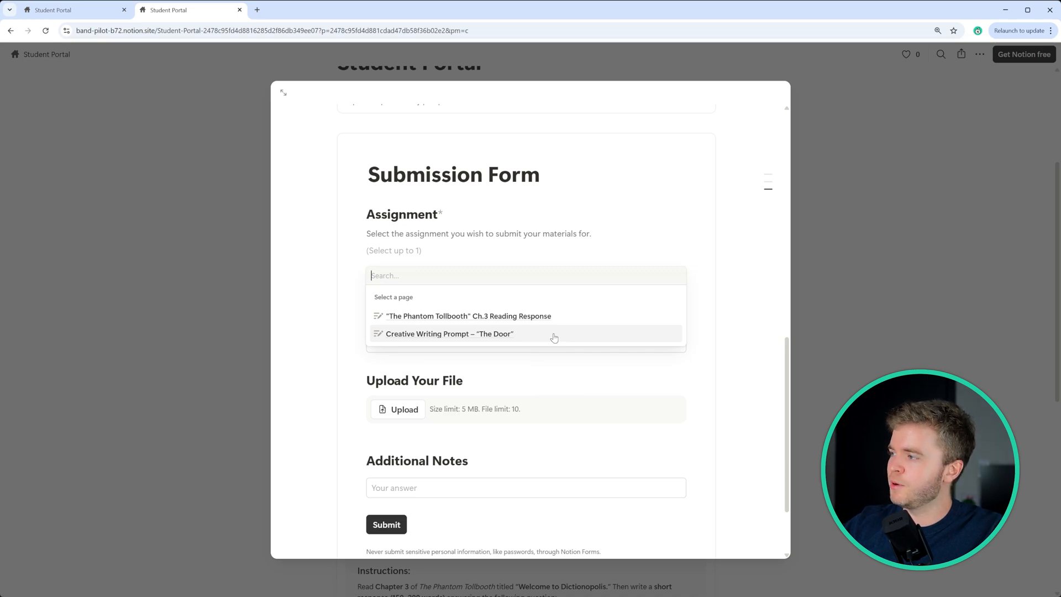
click(450, 334)
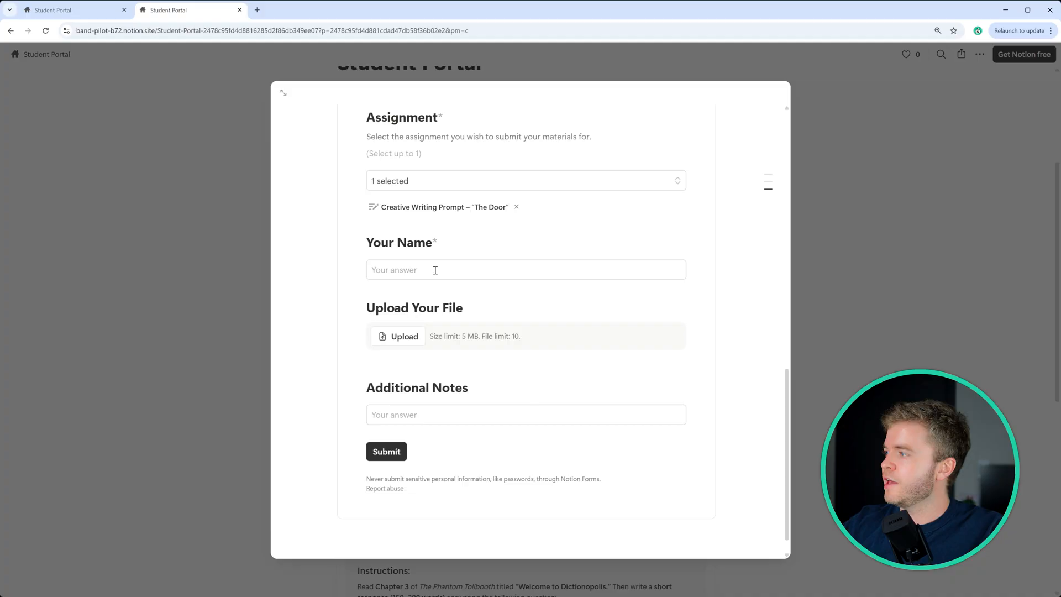
text(Milo)
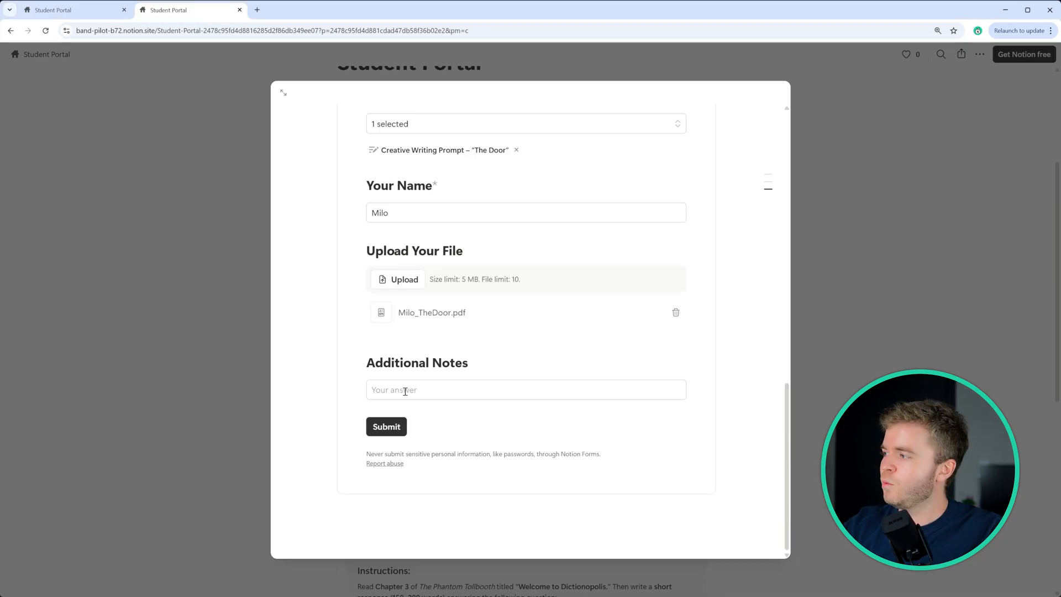
click(525, 389)
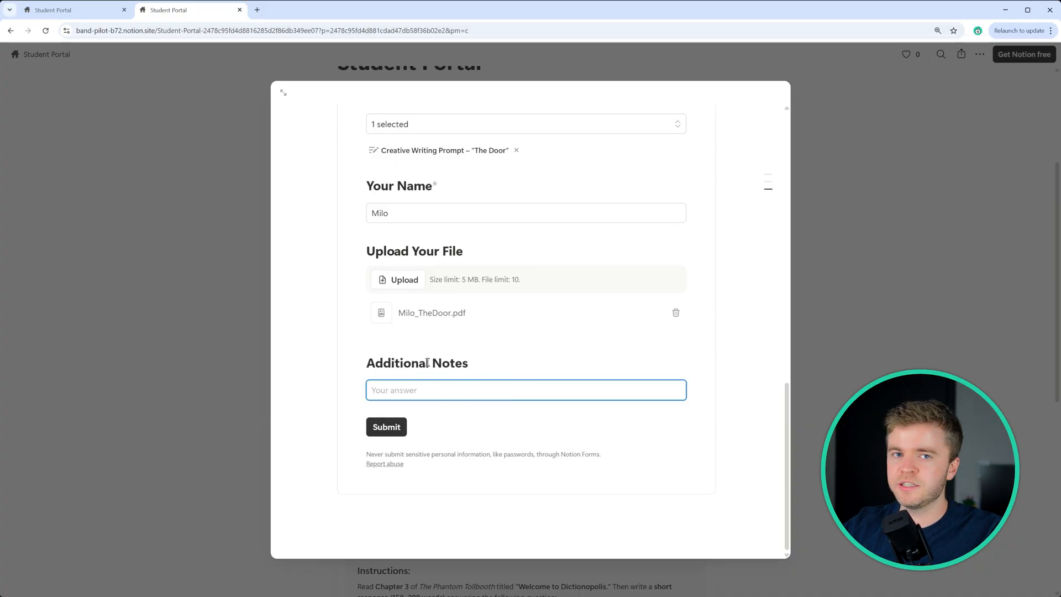
click(385, 427)
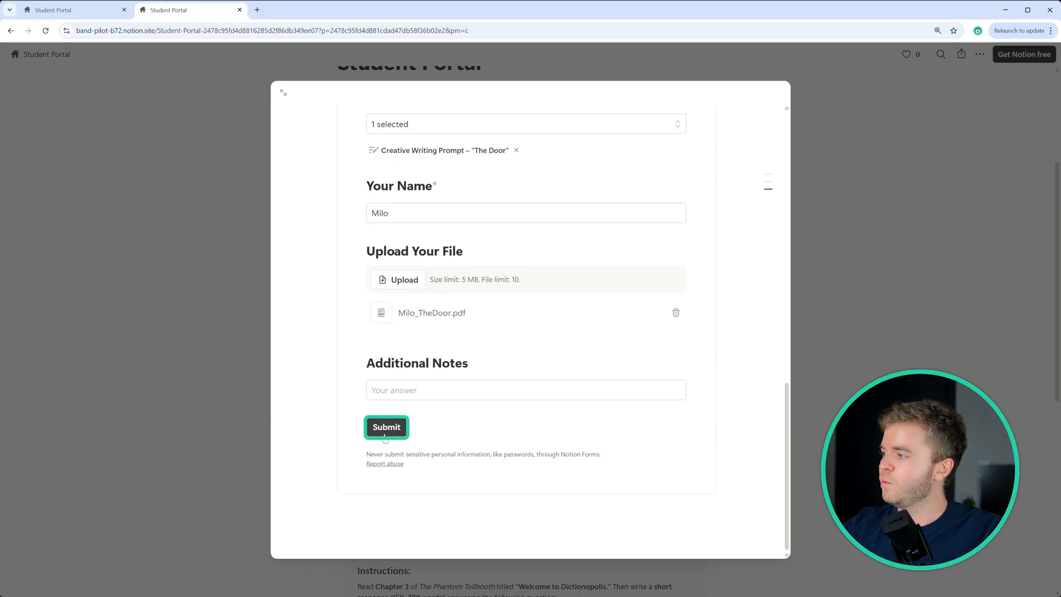
click(387, 427)
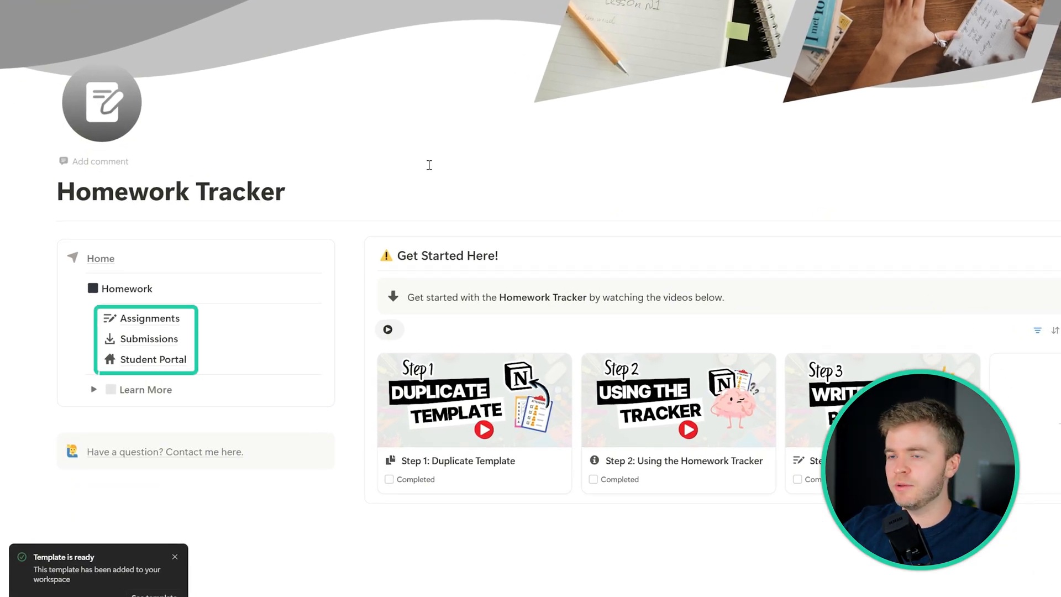
mouse_move(160, 322)
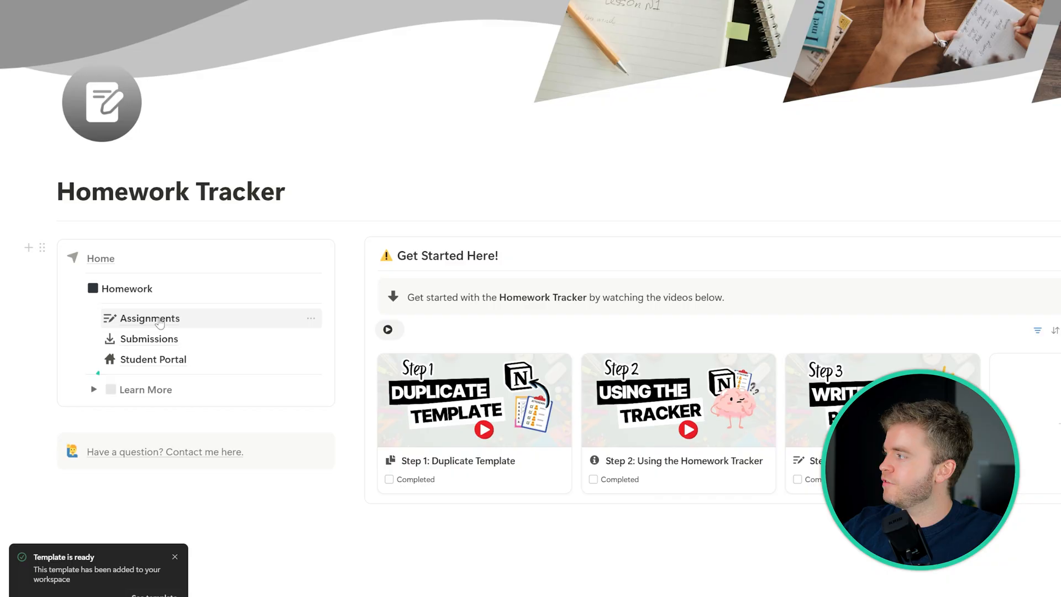
mouse_move(167, 369)
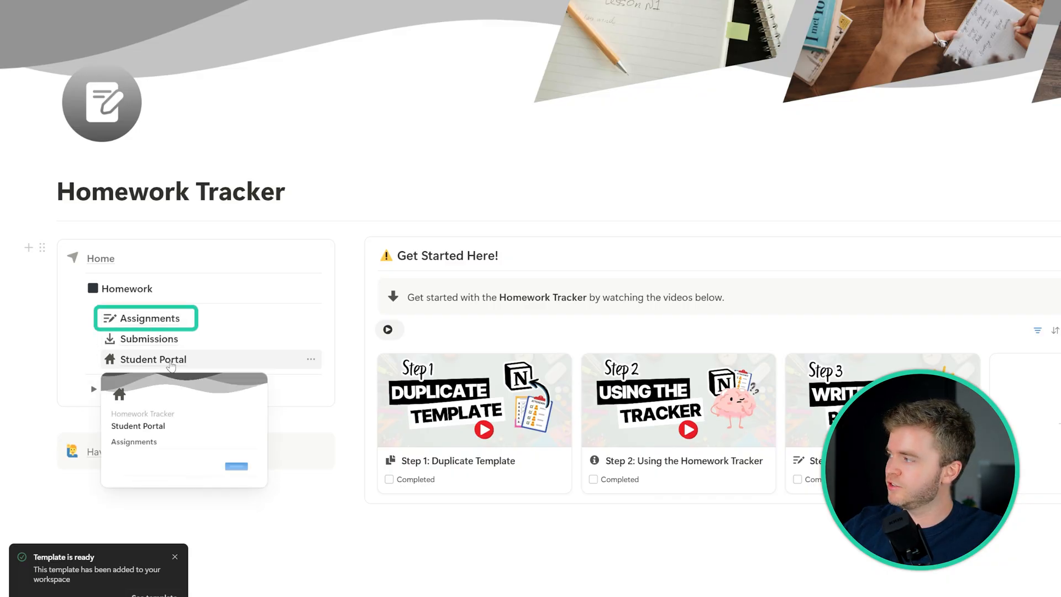
Step: Go to the Assignments database from the Homework Tracker's Home navigation block
click(151, 317)
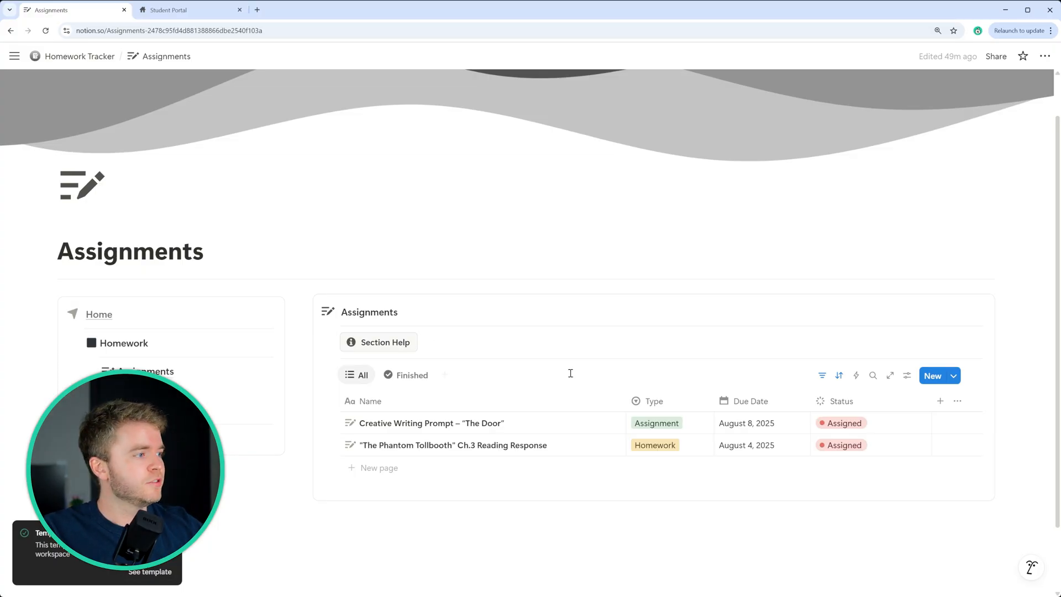
mouse_move(603, 425)
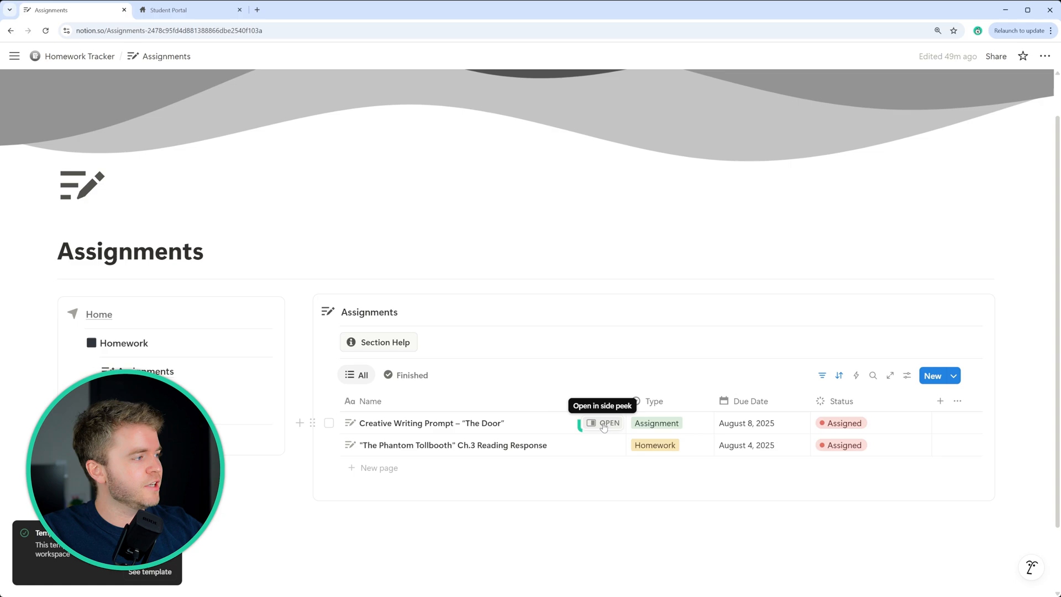
Step: Open 'The Door' assignment in side peek and scroll through its instructions and checklist
click(601, 424)
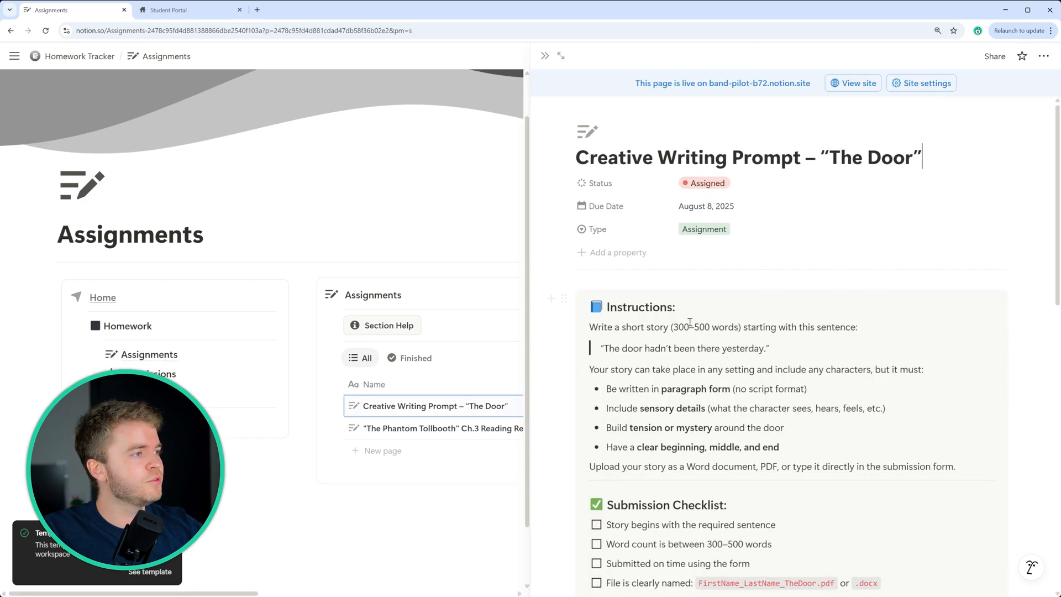
scroll(down, 3)
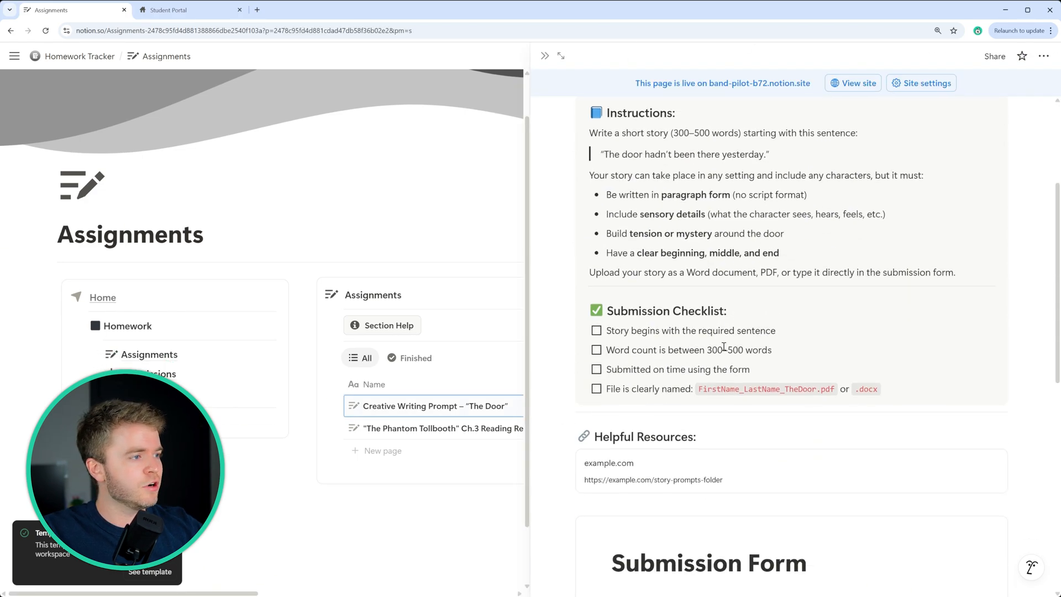
scroll(down, 3)
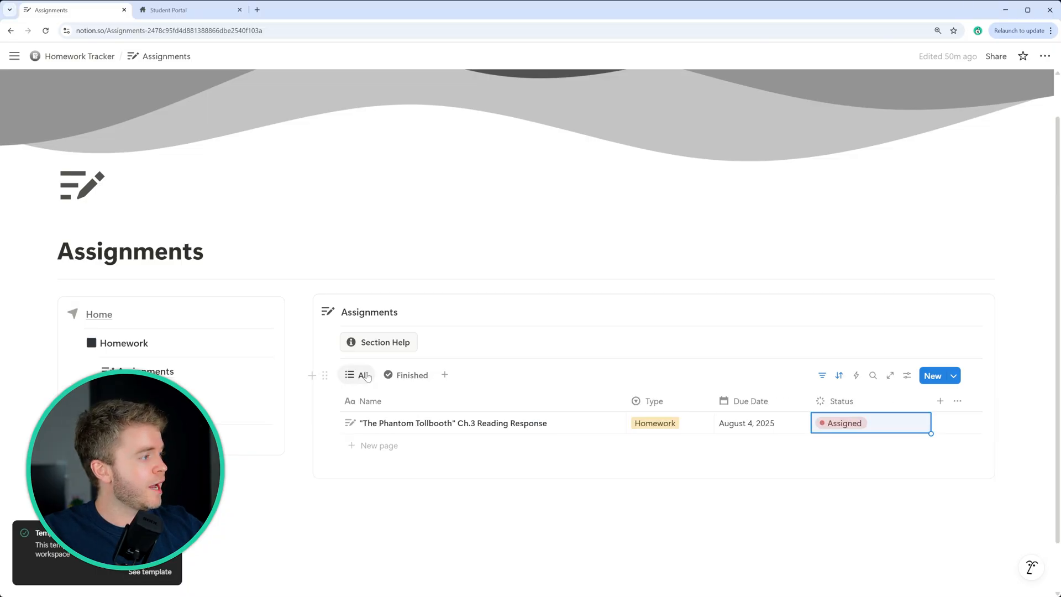
mouse_move(356, 376)
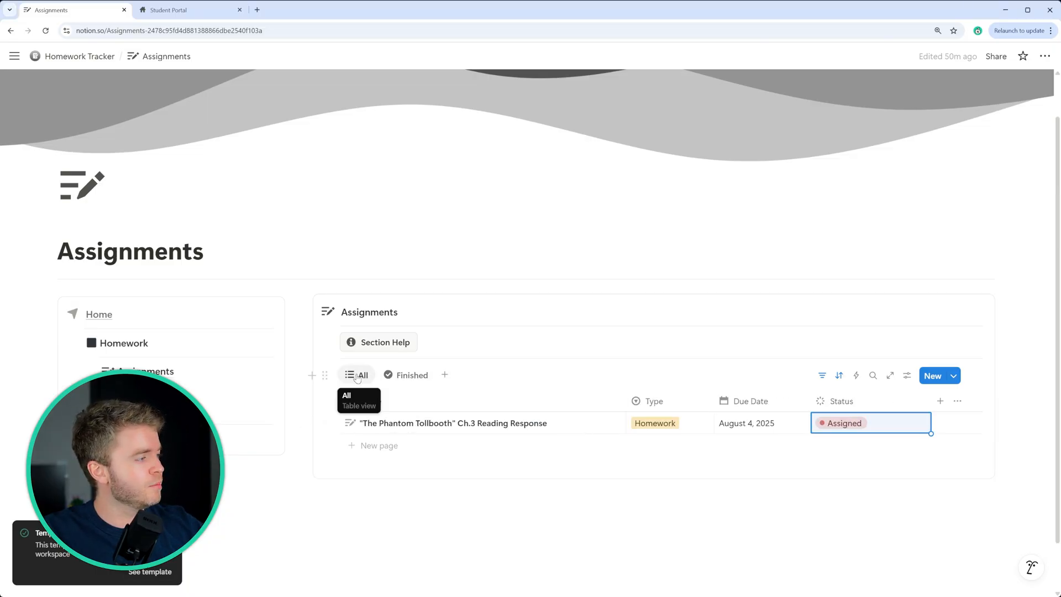
Step: Delete 'The Door' row, check the reading response's status options, and glance at Student Portal
click(412, 375)
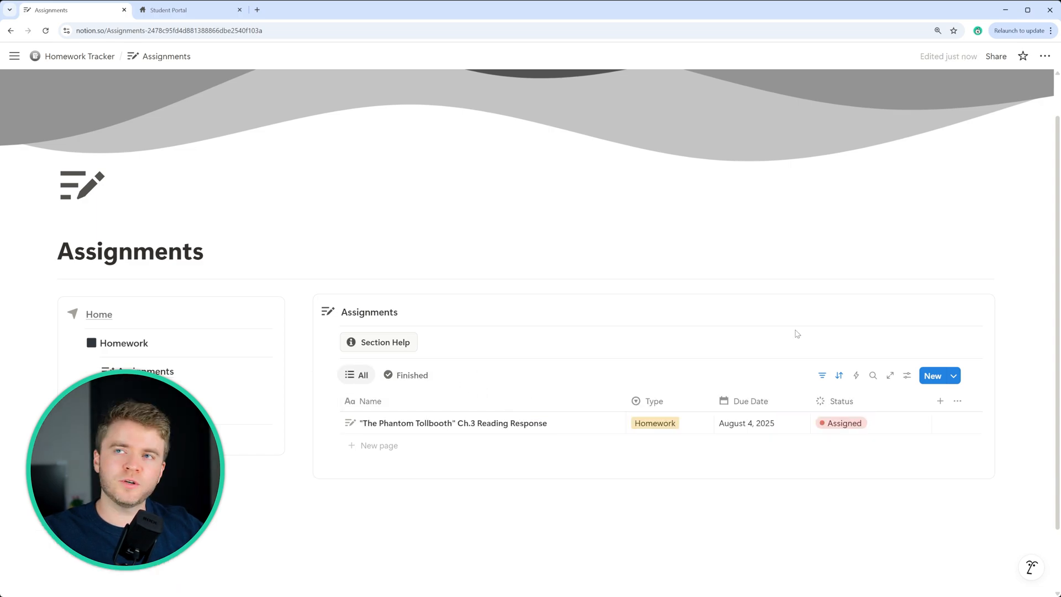
mouse_move(836, 416)
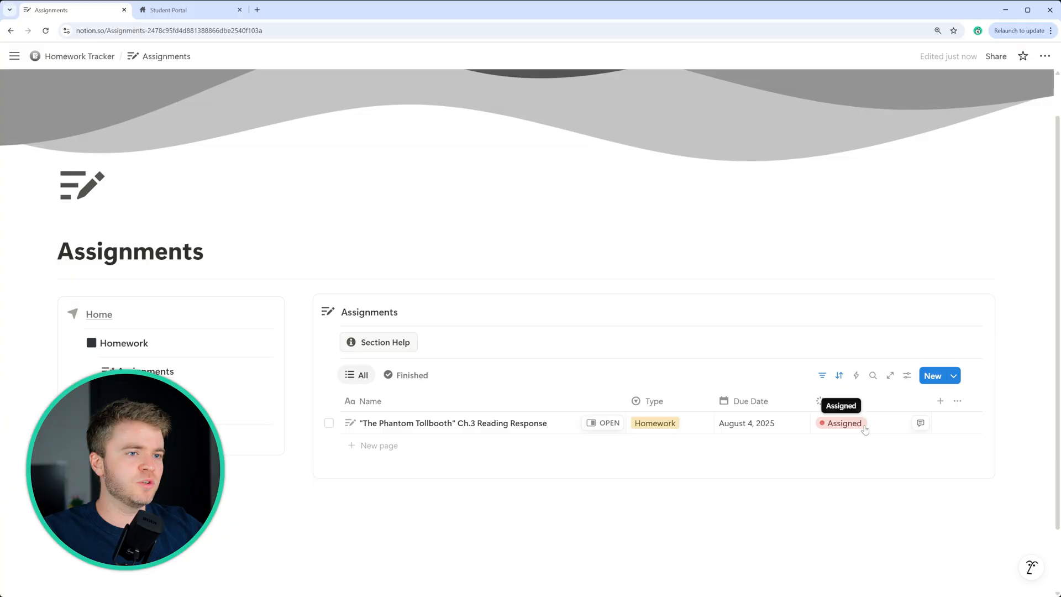
click(843, 423)
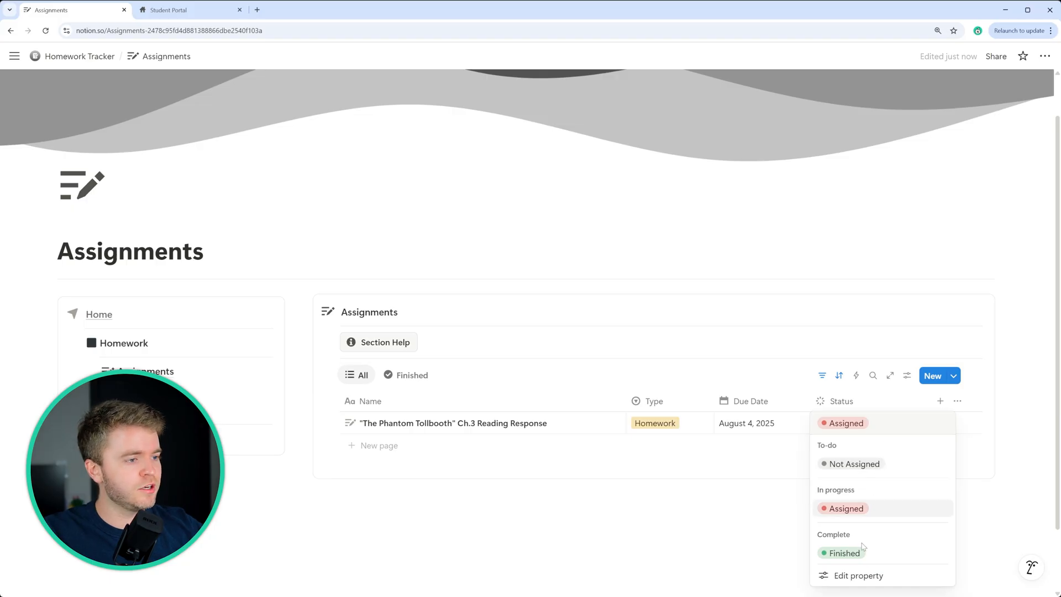
click(171, 10)
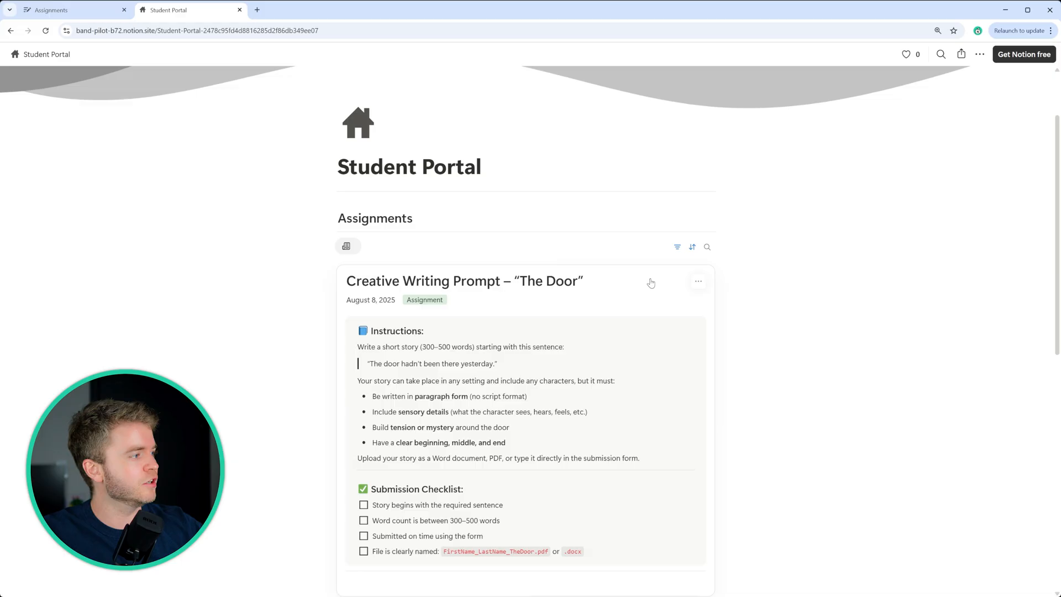
click(66, 10)
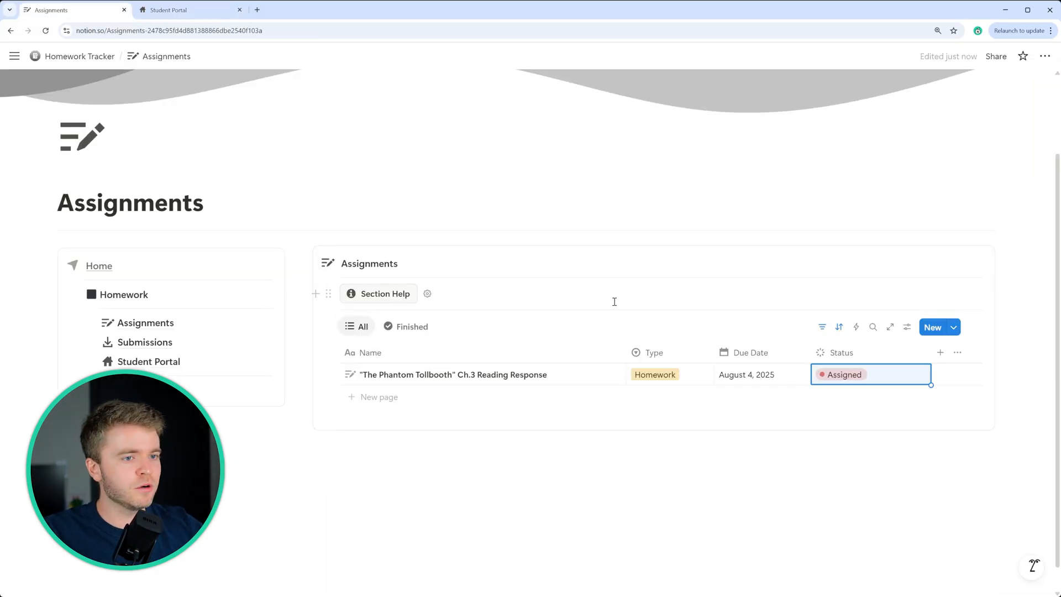
Step: Add a 'New Assignment' row of type Assignment, due August 28, 2025, with status Assigned
click(655, 374)
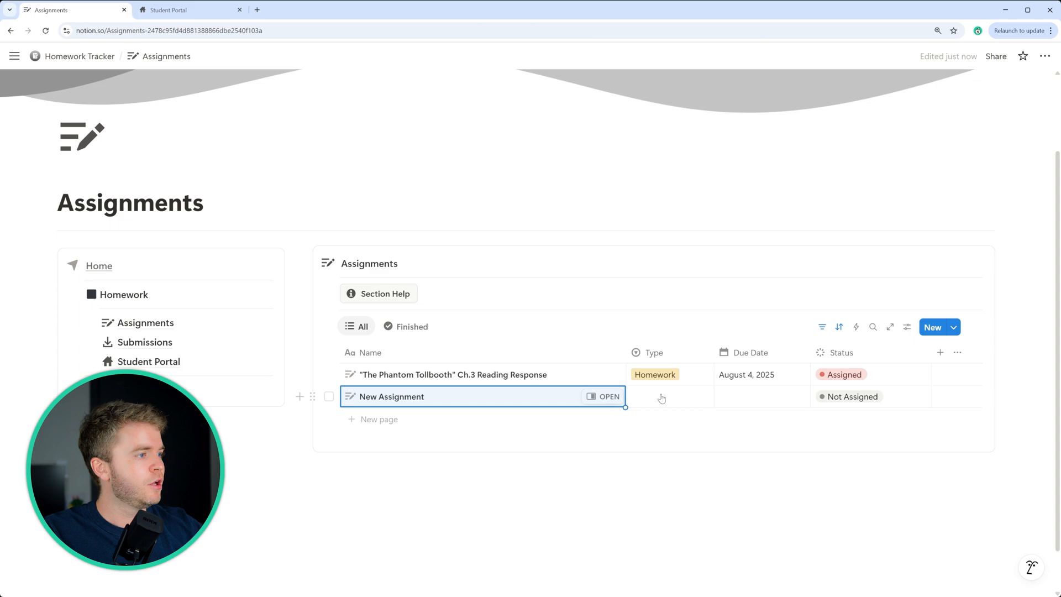
click(664, 396)
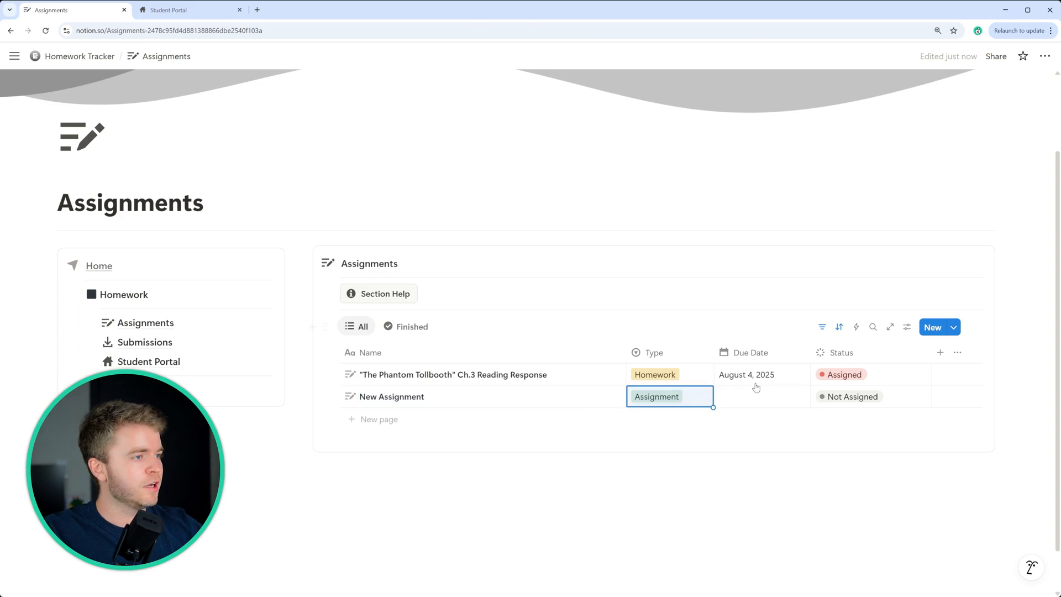
click(755, 397)
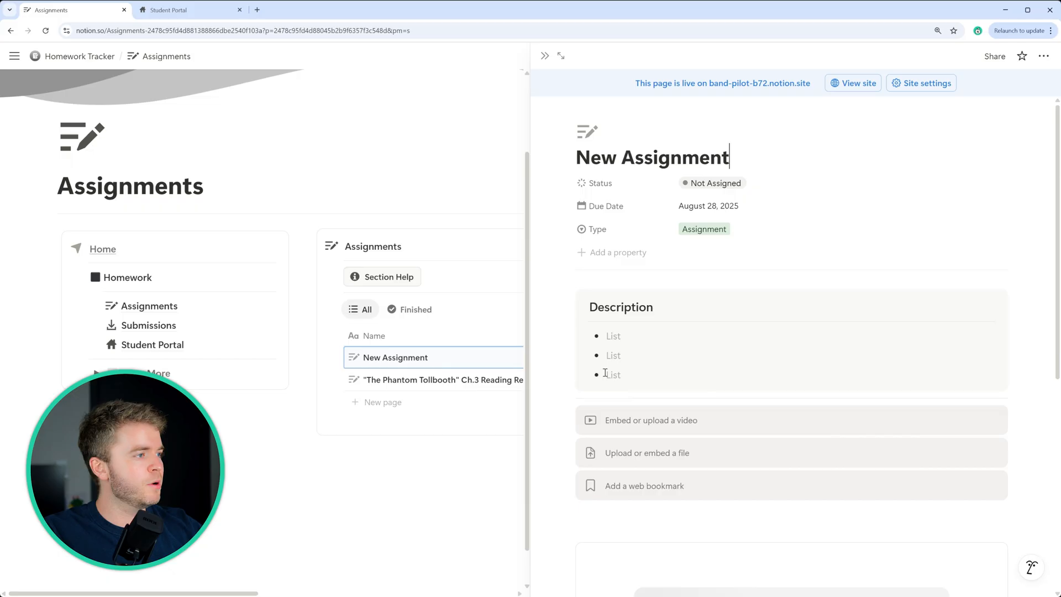
scroll(down, 3)
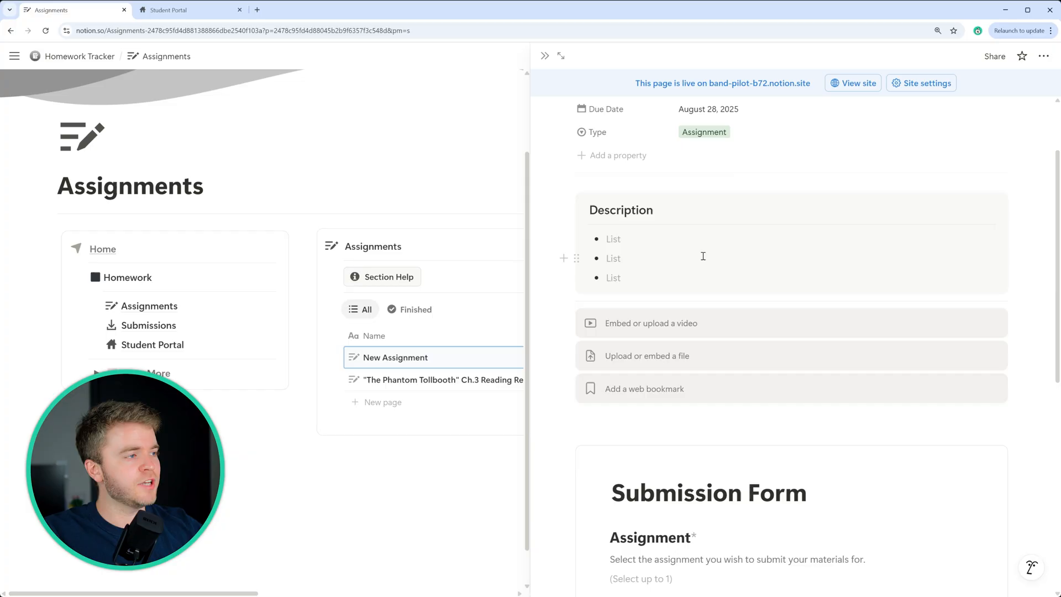
mouse_move(684, 334)
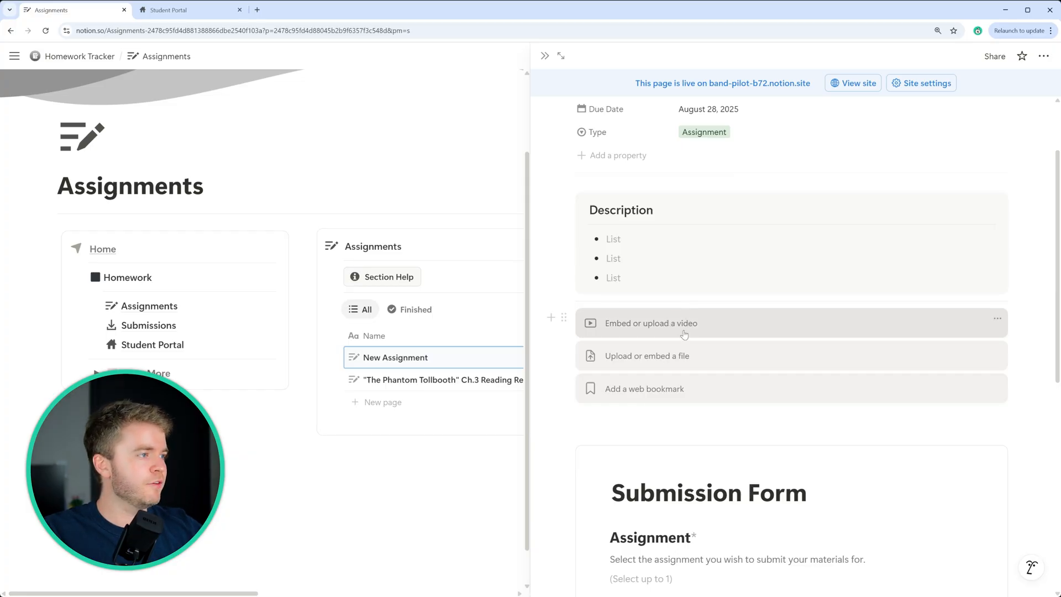
mouse_move(683, 386)
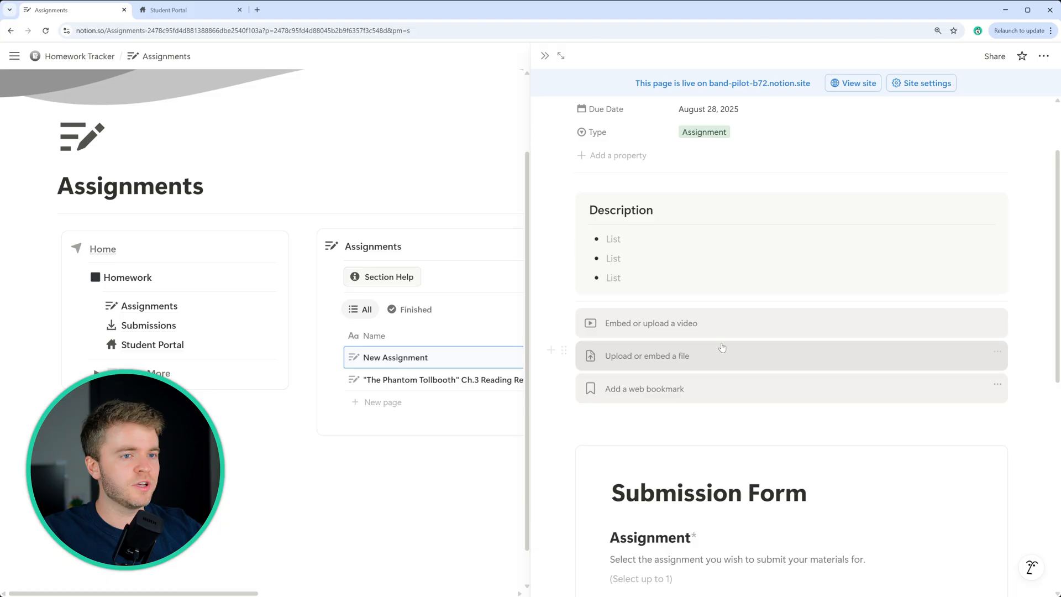
scroll(down, 3)
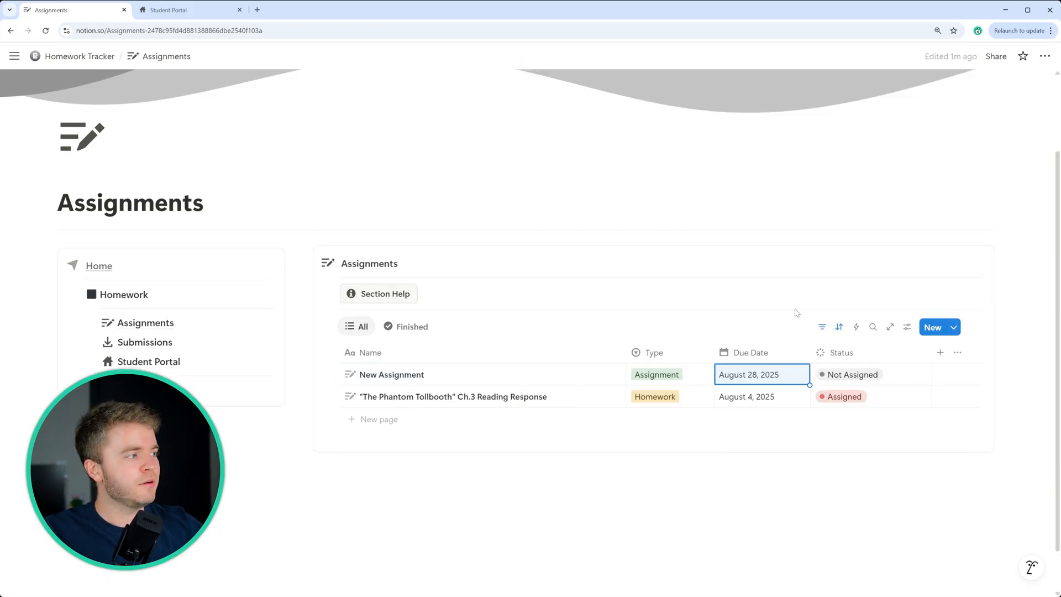
click(853, 375)
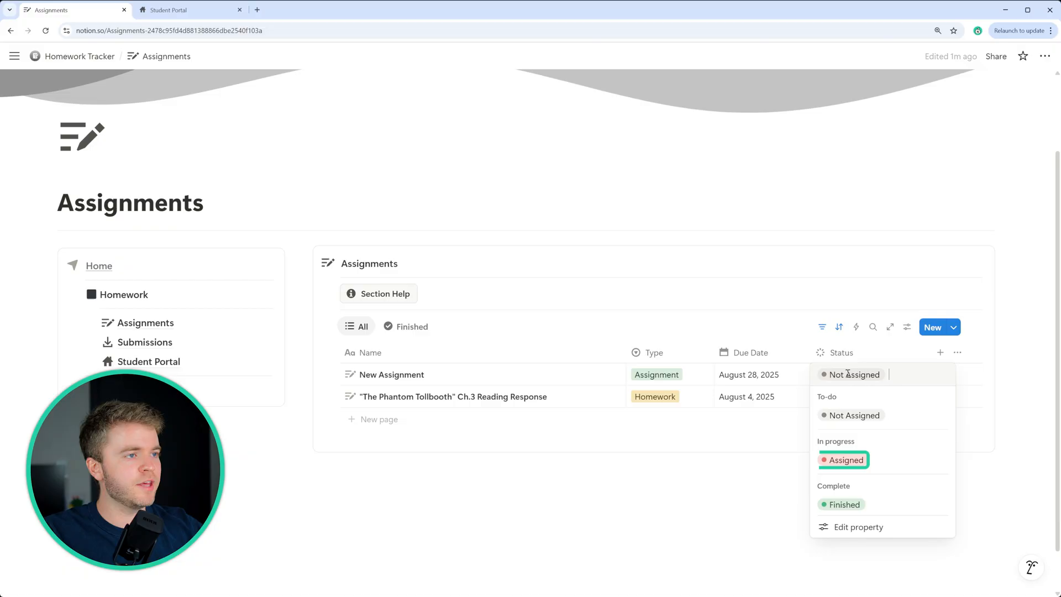
click(844, 460)
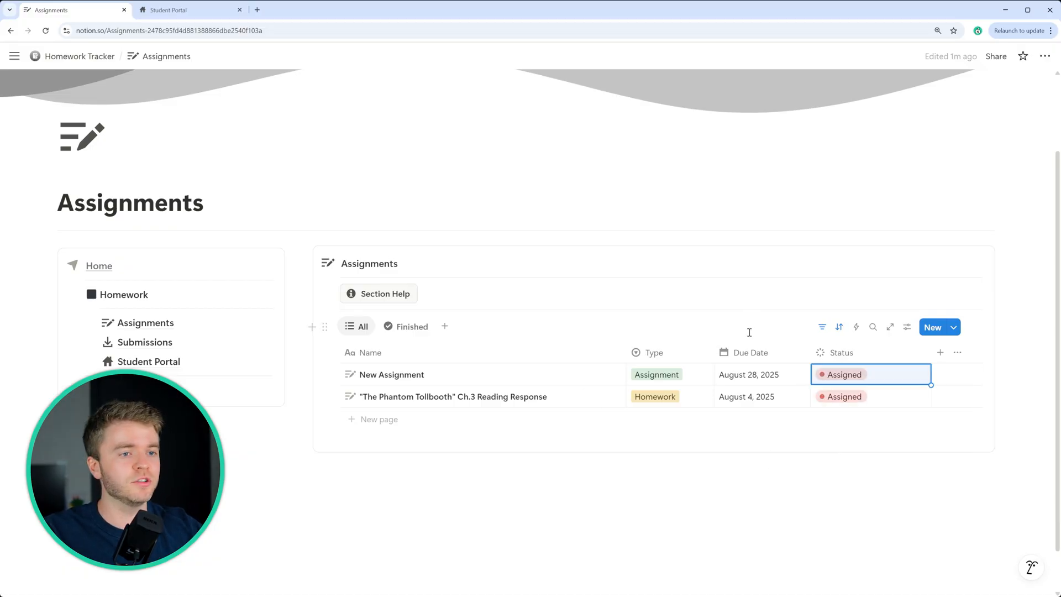
click(144, 342)
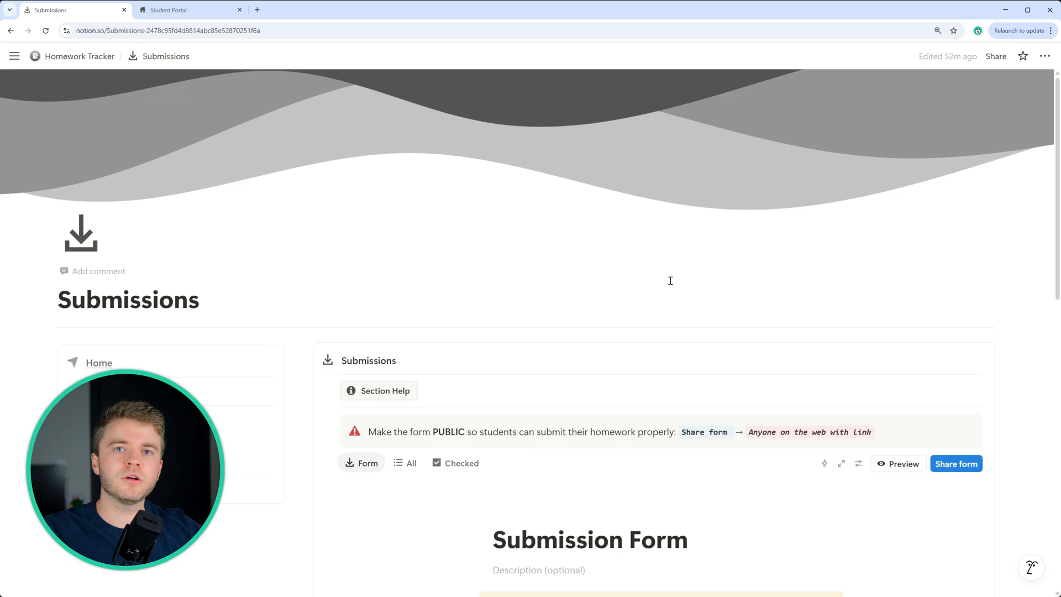
scroll(down, 3)
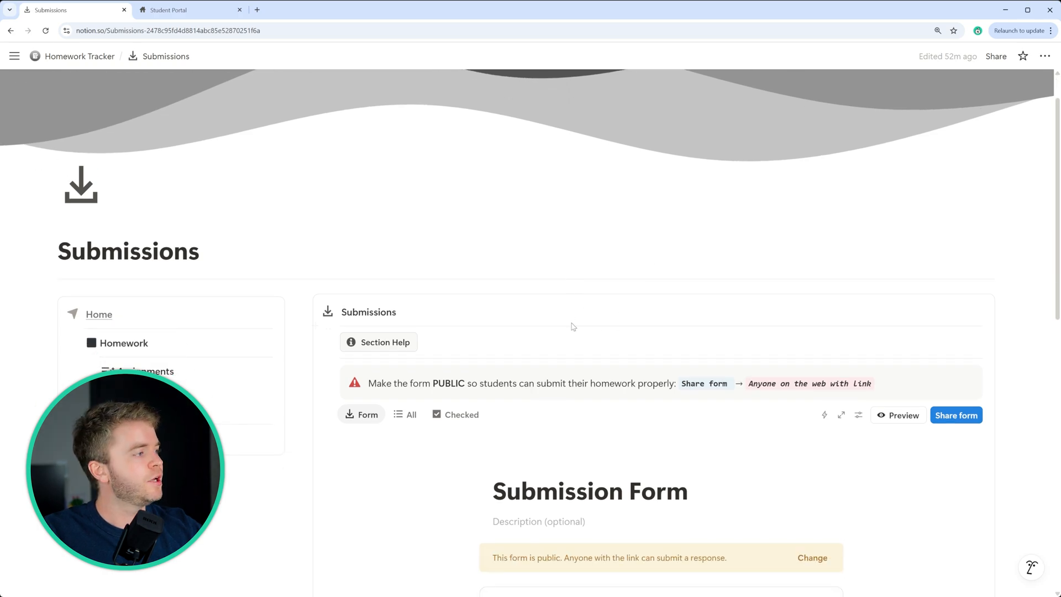
scroll(down, 3)
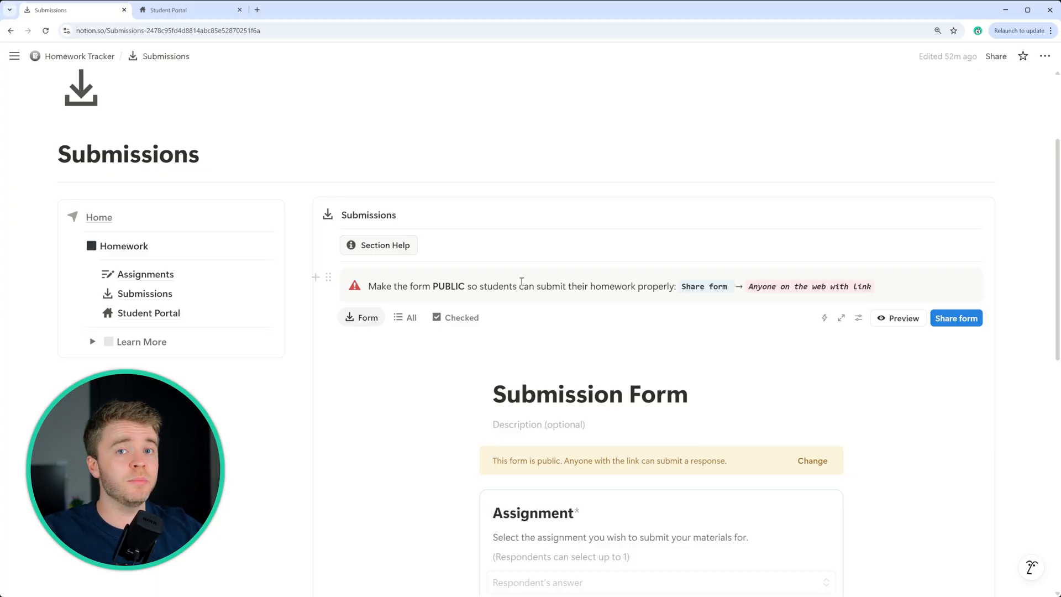
scroll(down, 3)
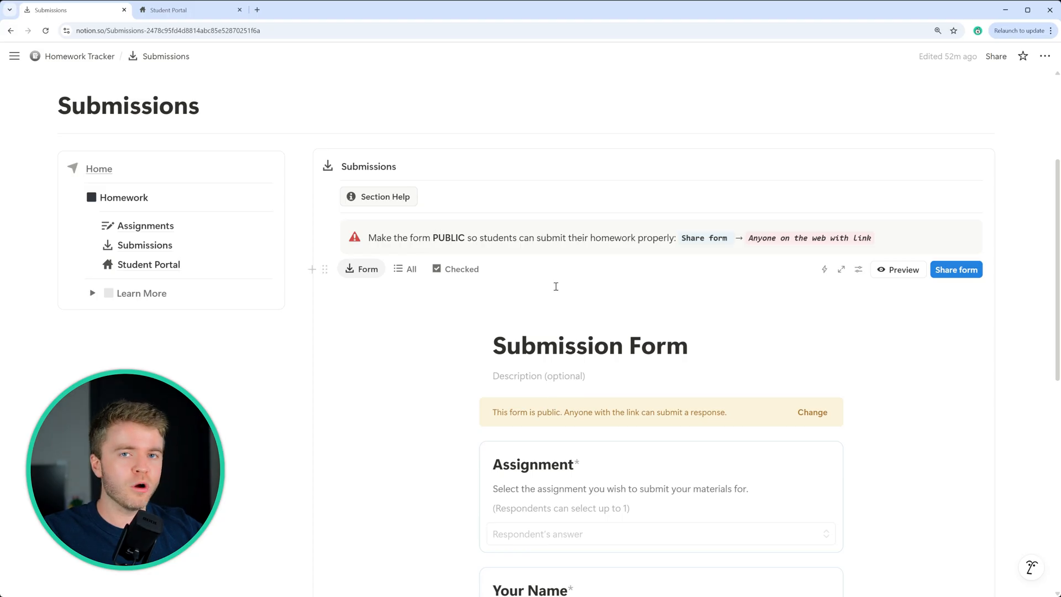
mouse_move(889, 412)
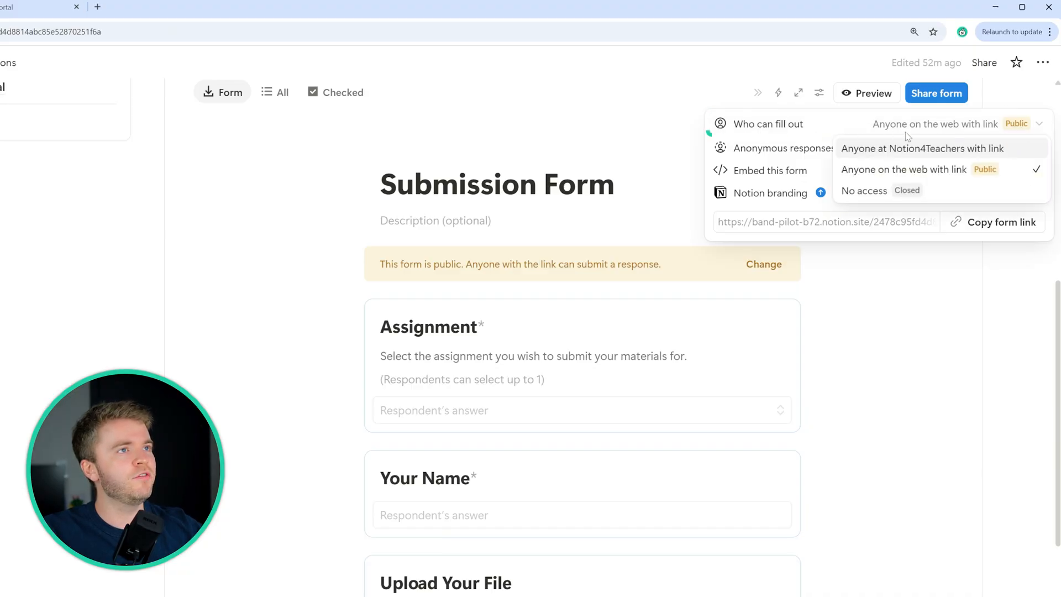
mouse_move(887, 176)
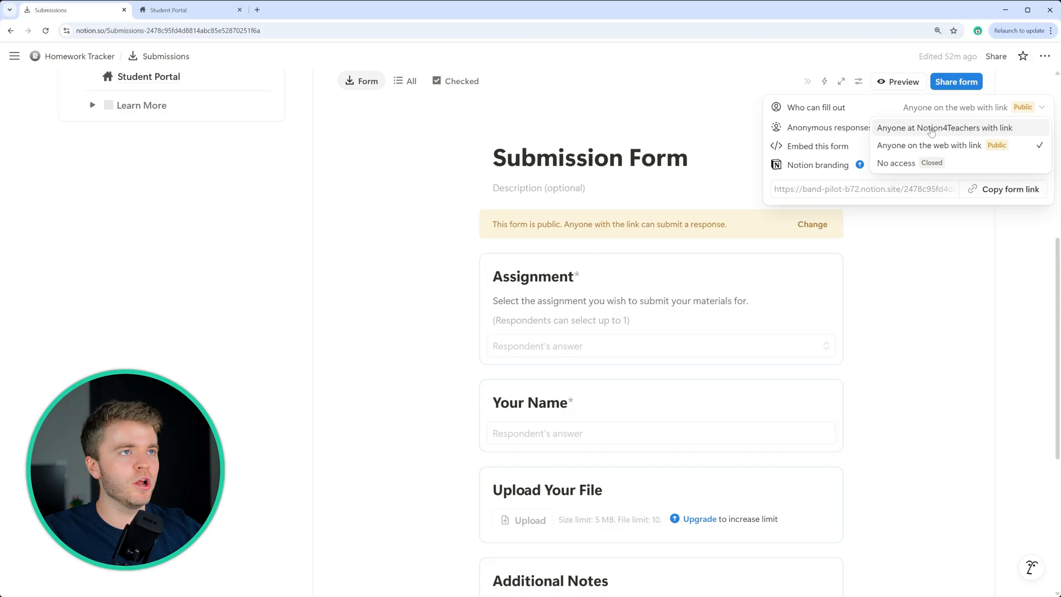
Step: Set the Submission Form's 'Who can fill out' option to 'Anyone on the web with link'
click(940, 127)
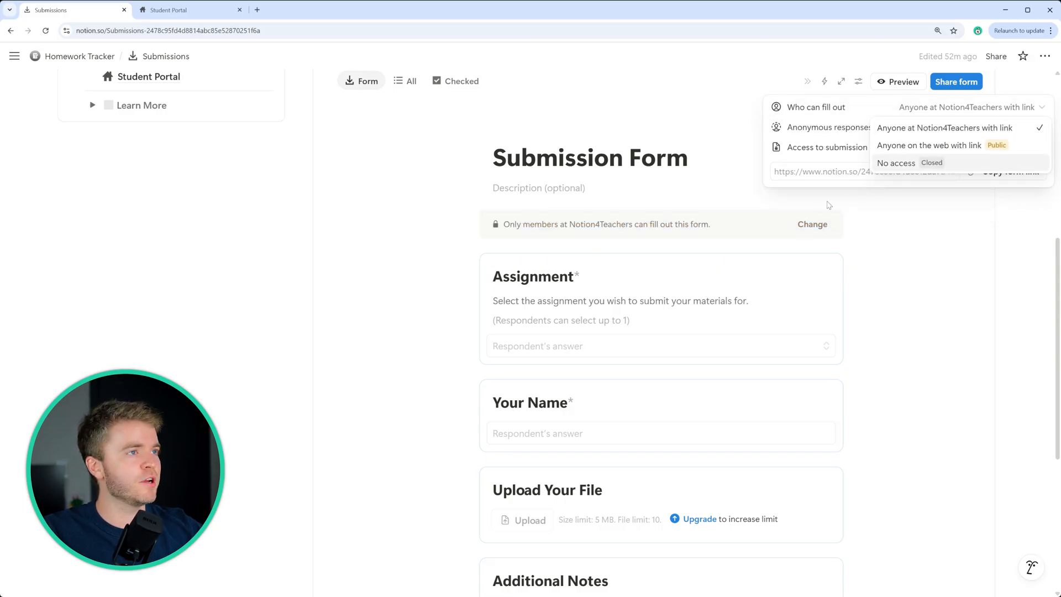
mouse_move(955, 145)
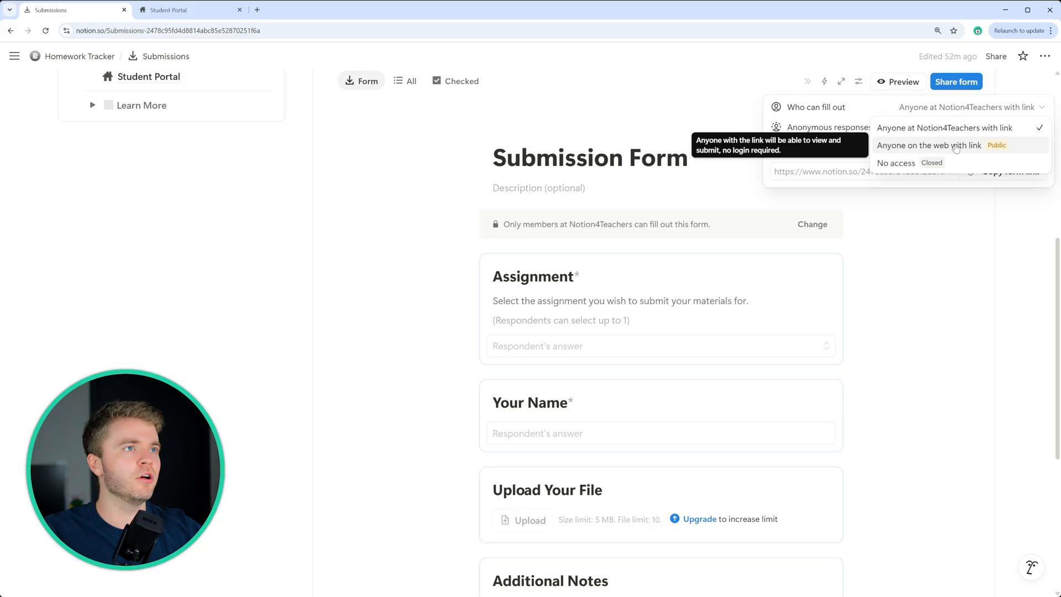
click(929, 145)
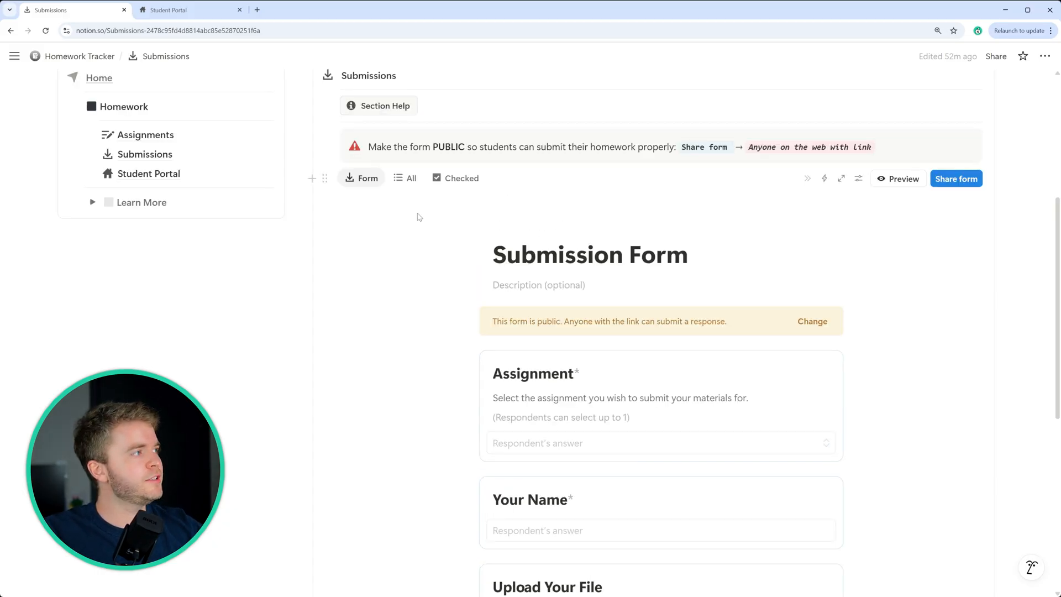
mouse_move(406, 178)
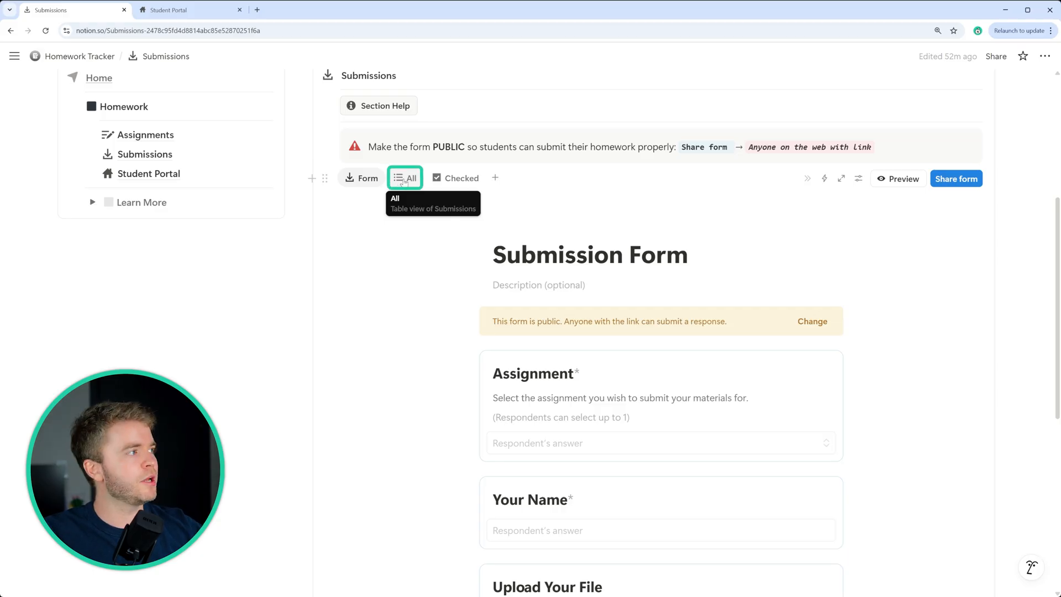
Step: Switch Submissions to the All table view and open a student's uploaded story PDF
click(405, 178)
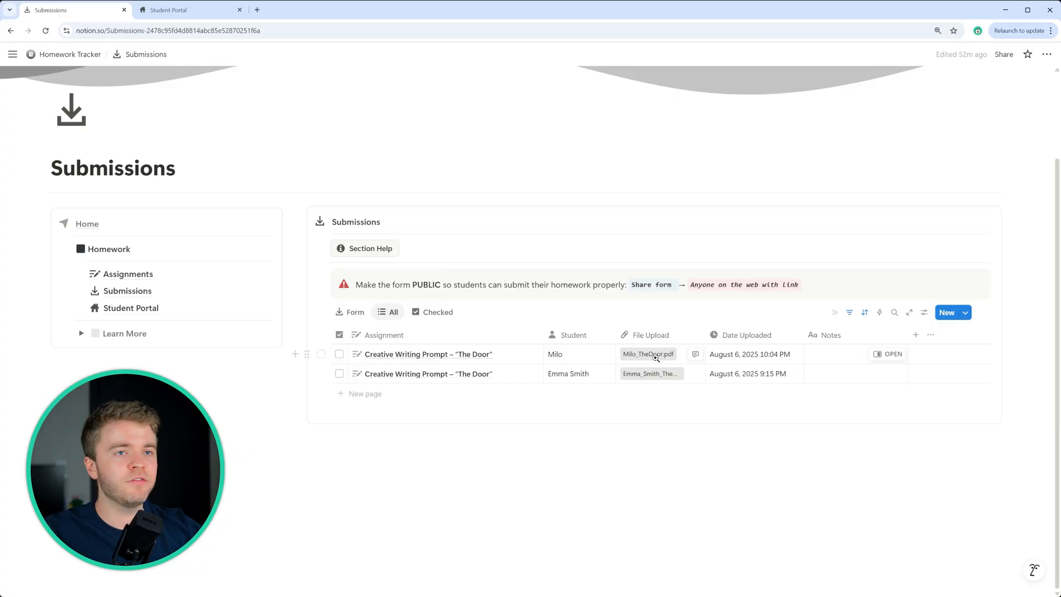
click(648, 354)
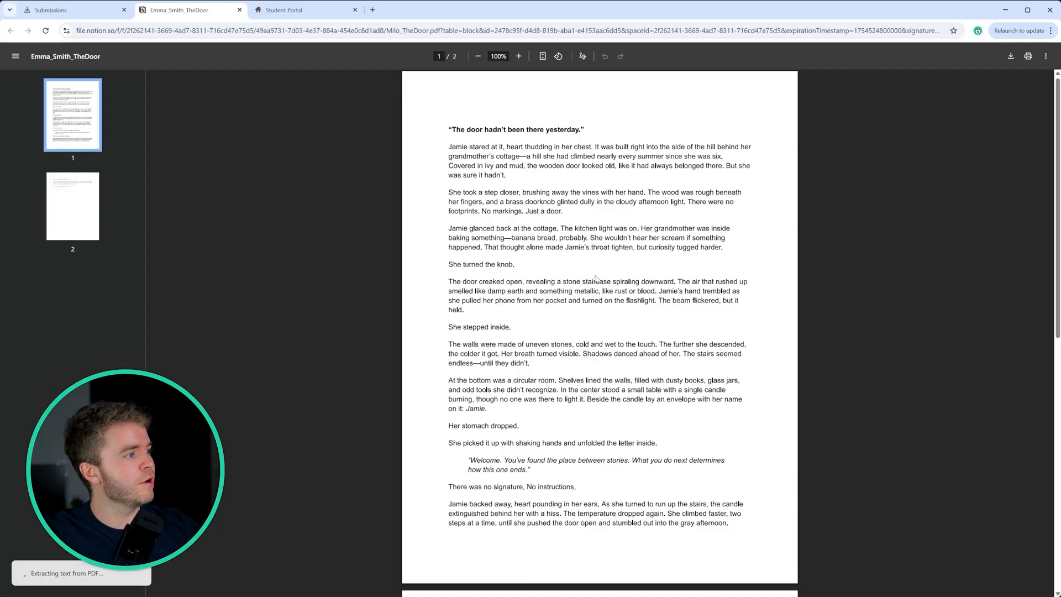
Step: Scroll and zoom through the story PDF, then return to the Submissions tab
scroll(down, 3)
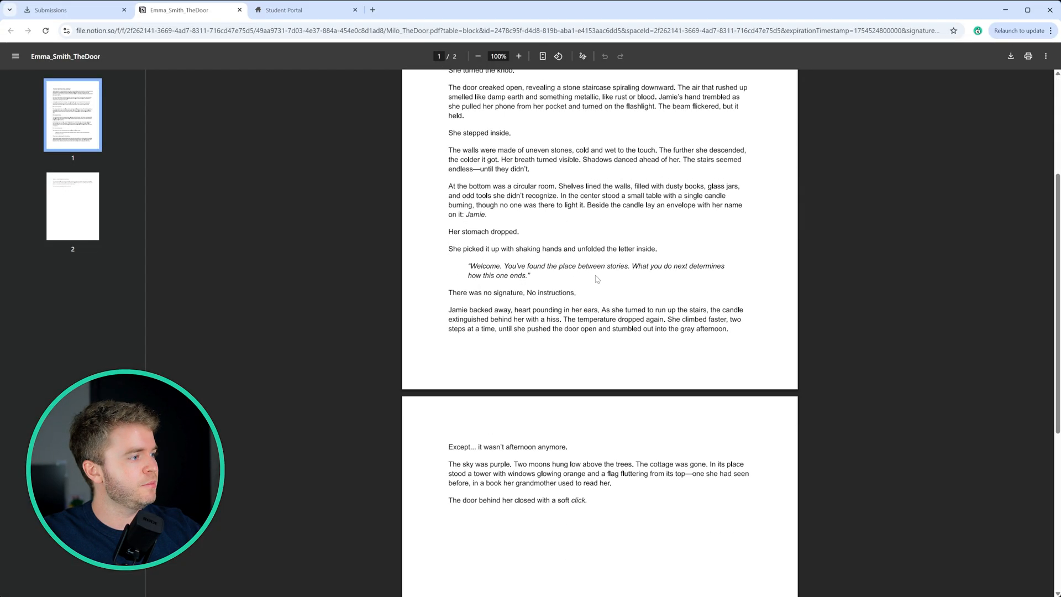
click(519, 56)
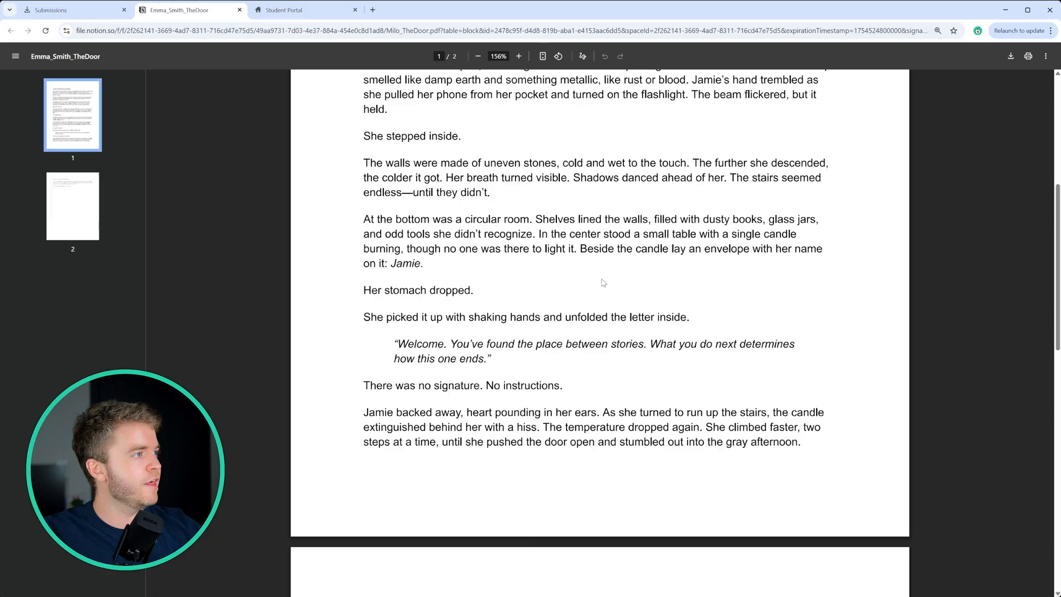
click(471, 56)
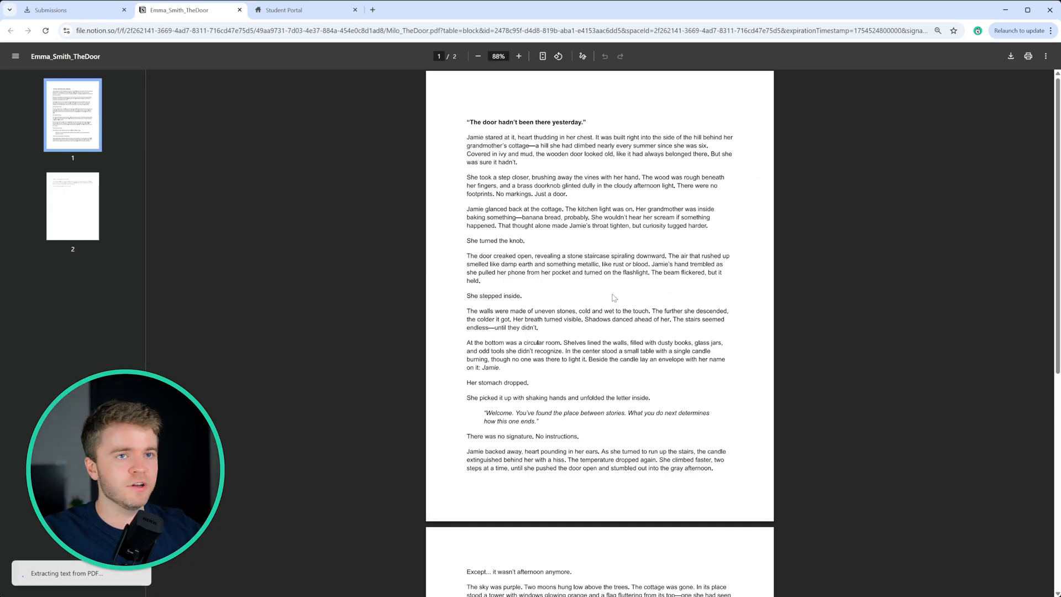
click(56, 10)
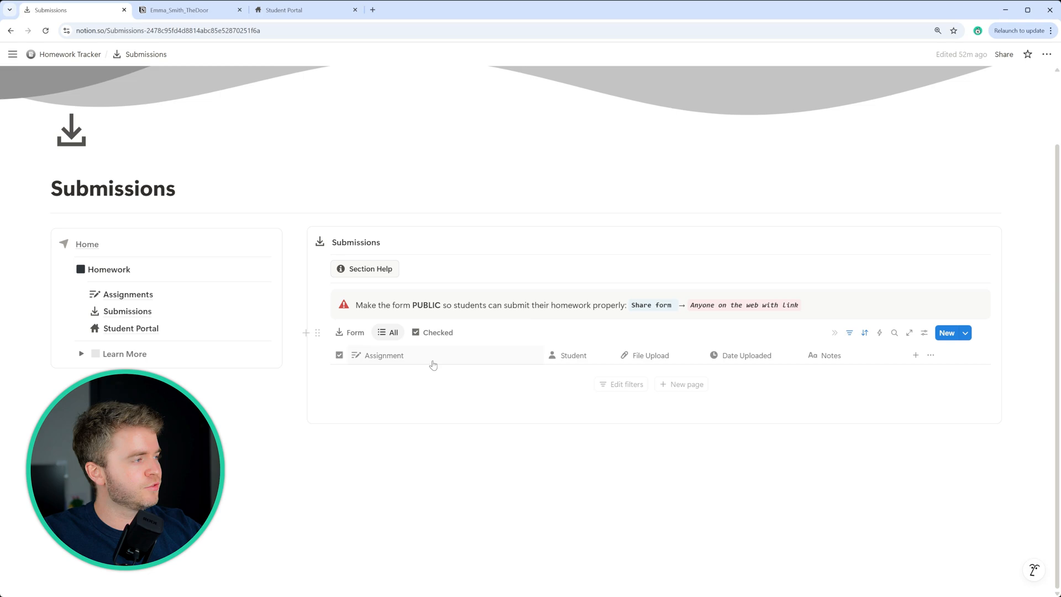
Step: Check the Checked submissions view, go back to All, then open Student Portal's setup checklist
click(438, 332)
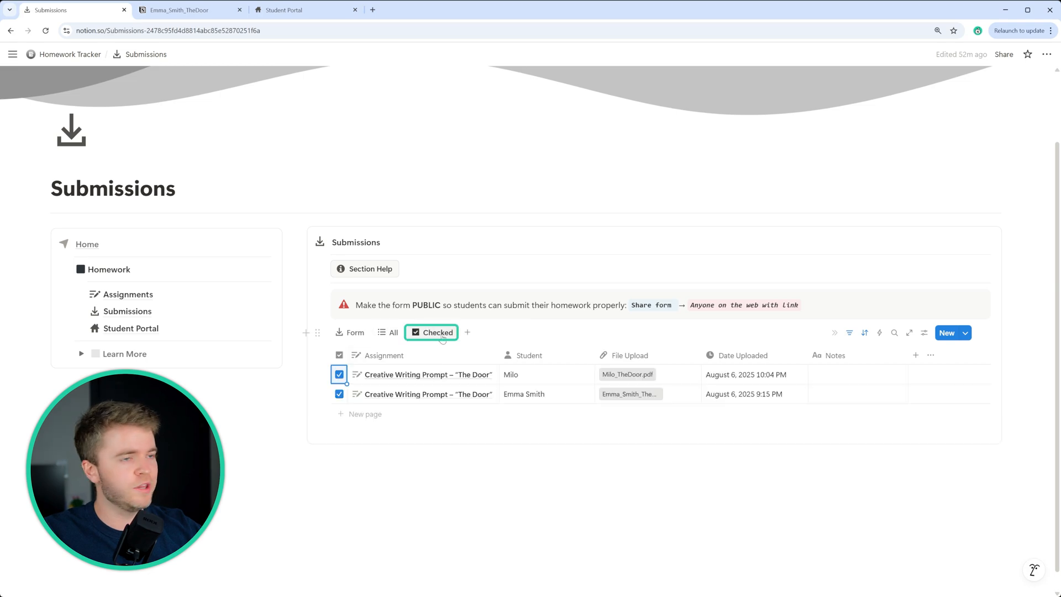
click(393, 332)
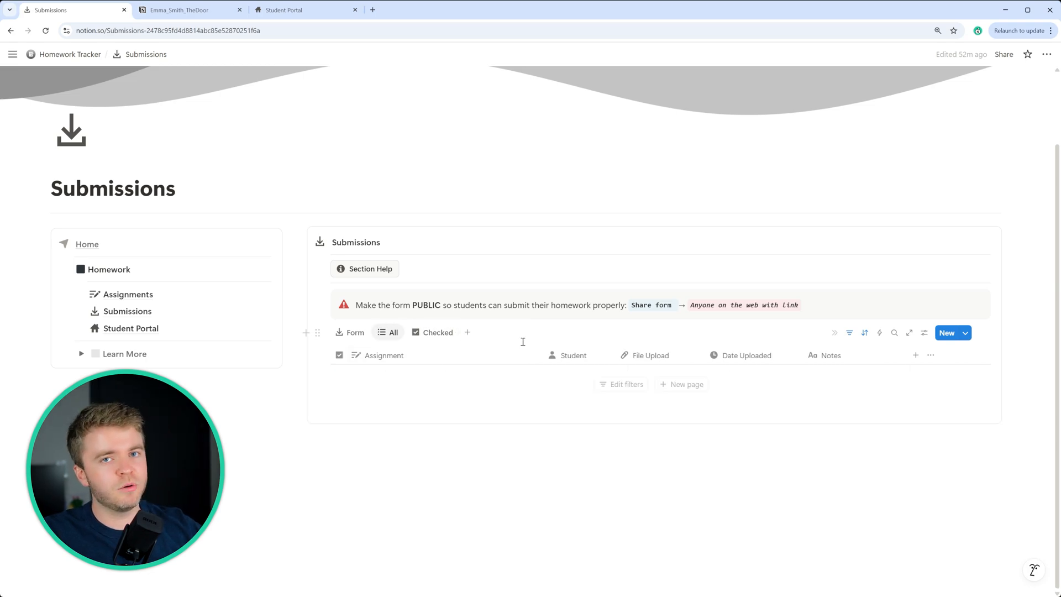
mouse_move(532, 328)
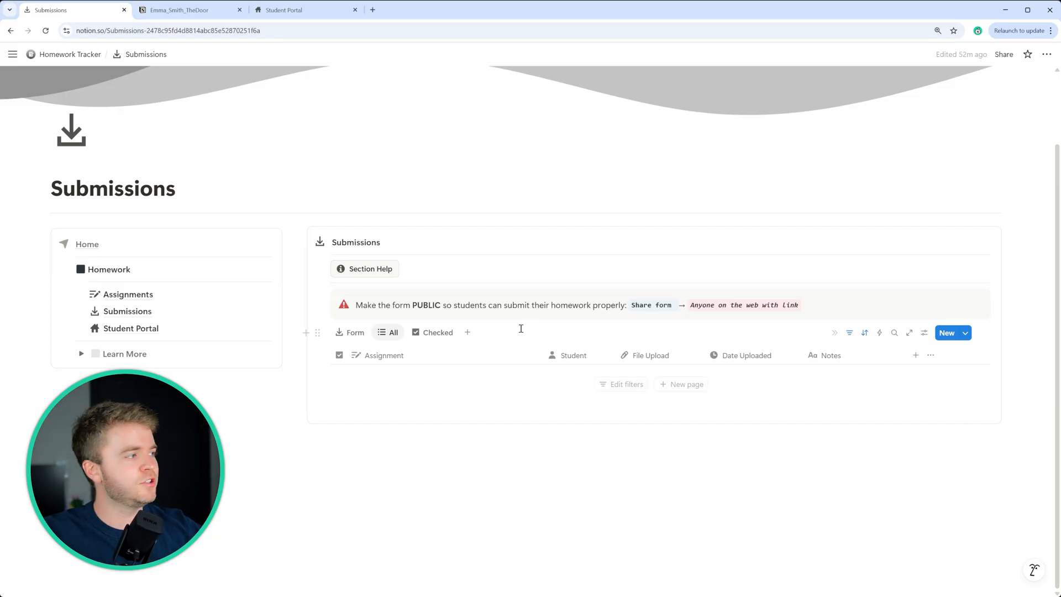
mouse_move(520, 375)
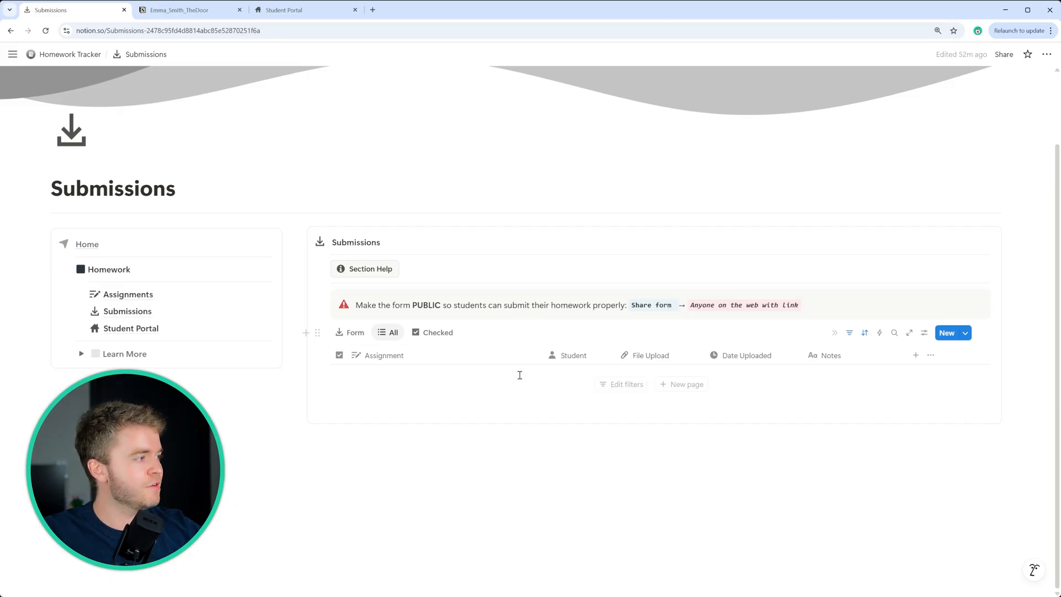
mouse_move(577, 515)
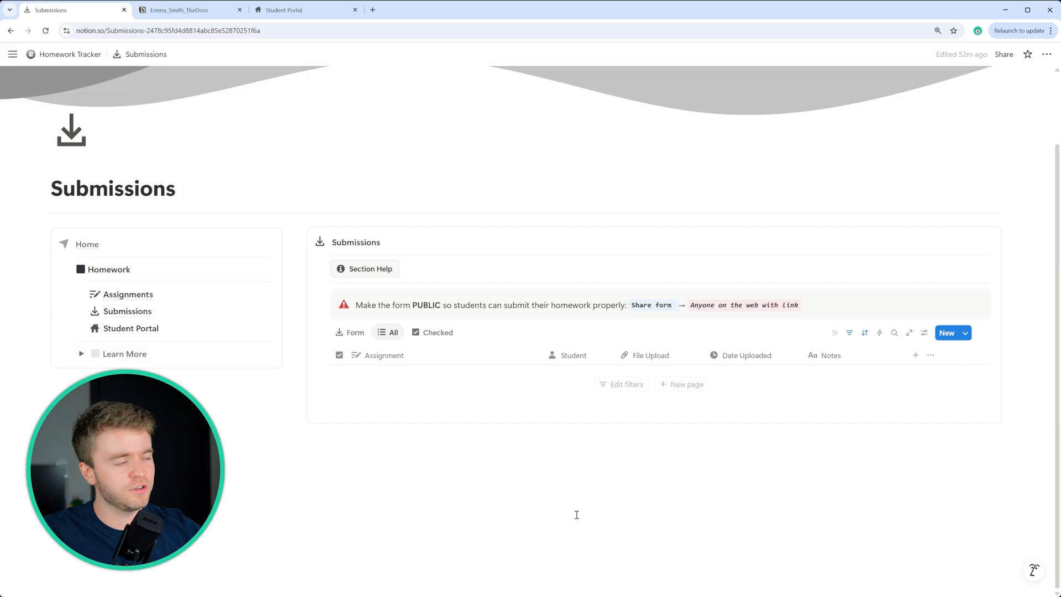
mouse_move(468, 385)
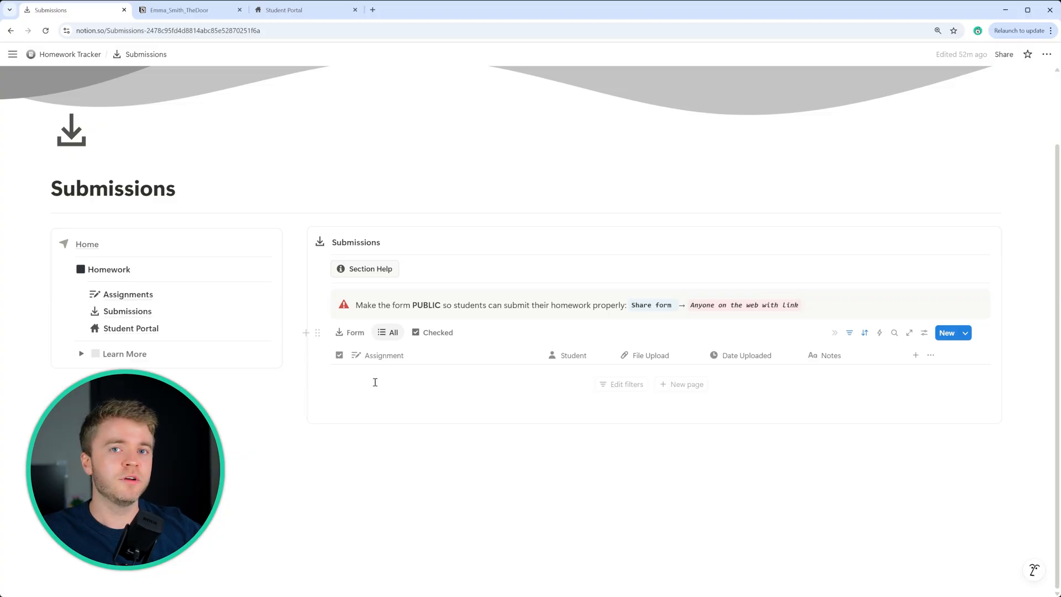
click(131, 328)
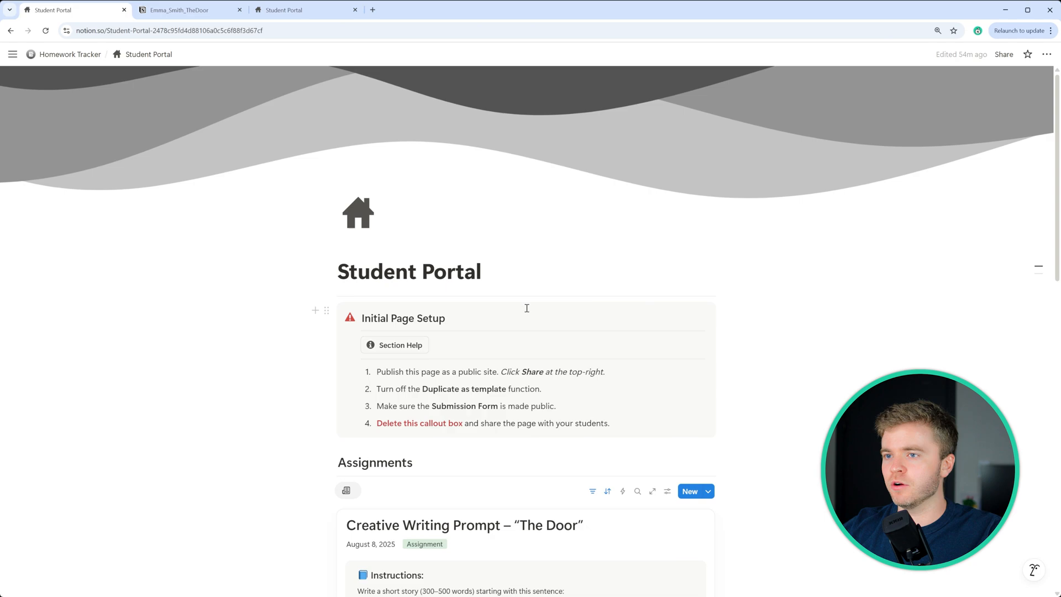
scroll(down, 3)
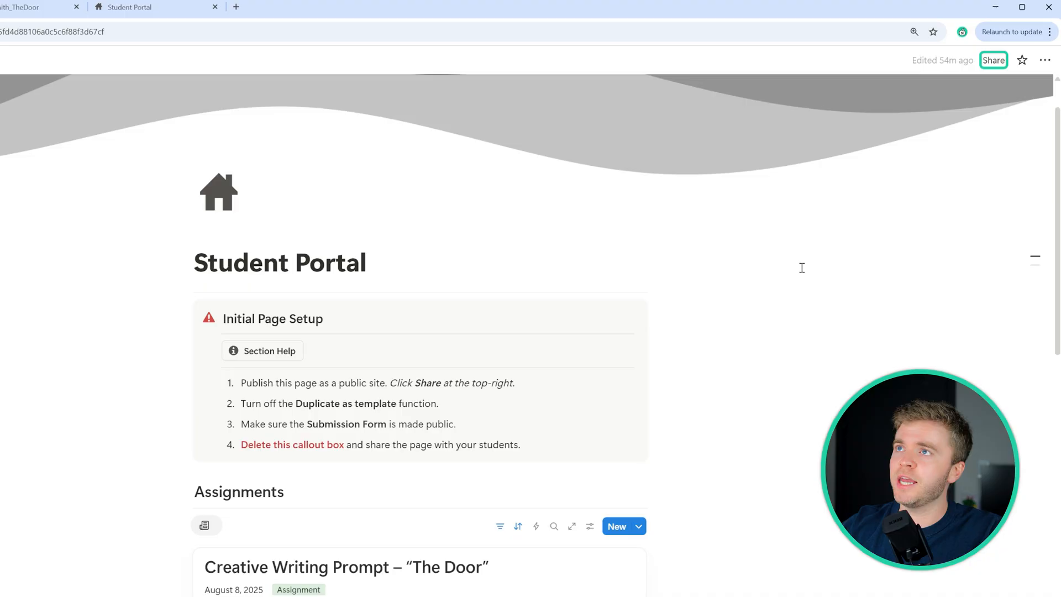
mouse_move(993, 61)
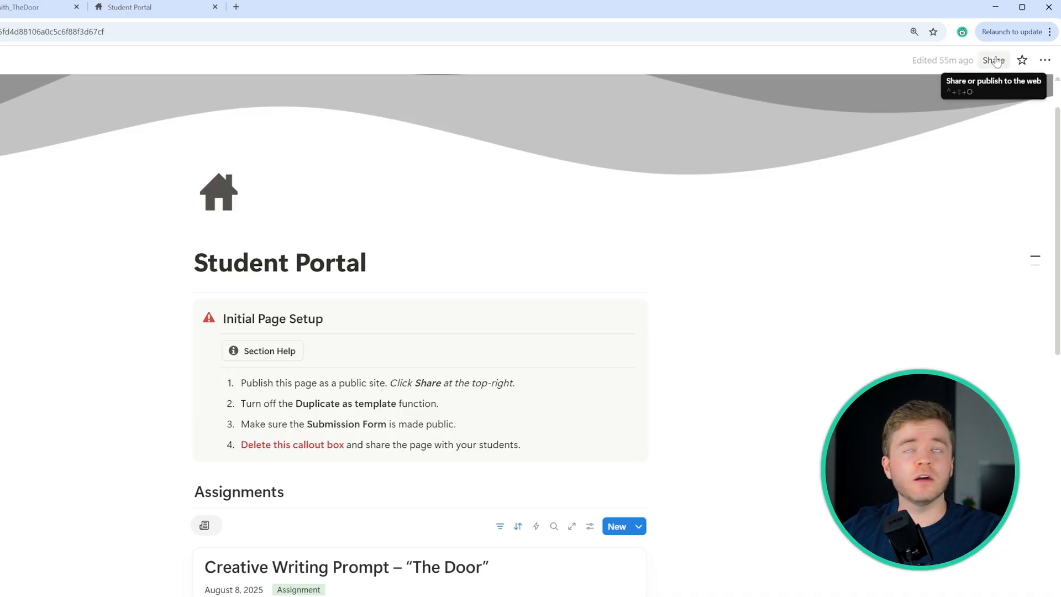
Step: Publish the Student Portal to the web with 'Duplicate as template' turned off
click(993, 60)
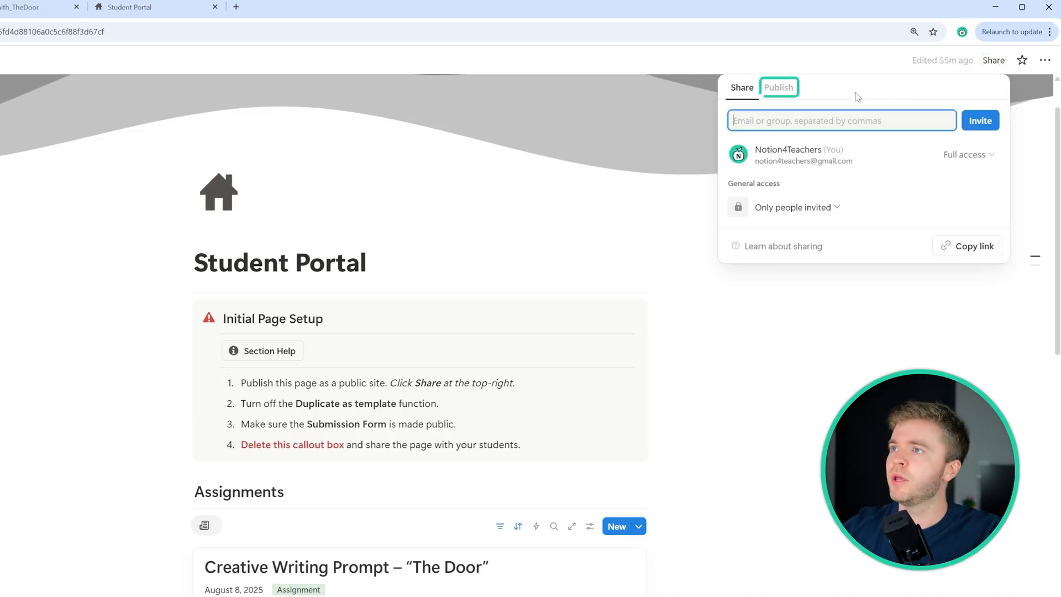
click(778, 88)
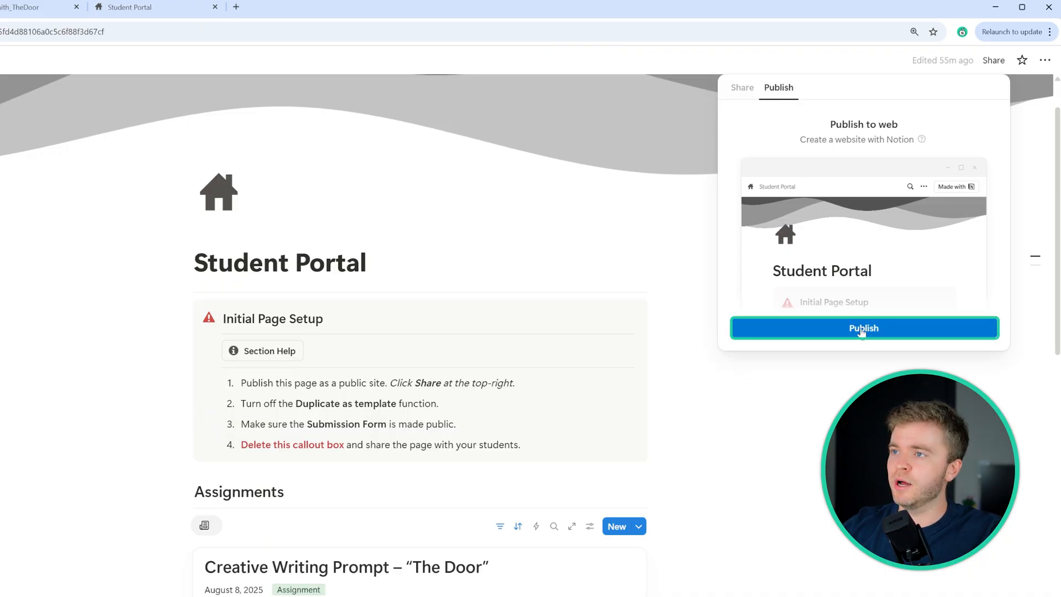
click(864, 328)
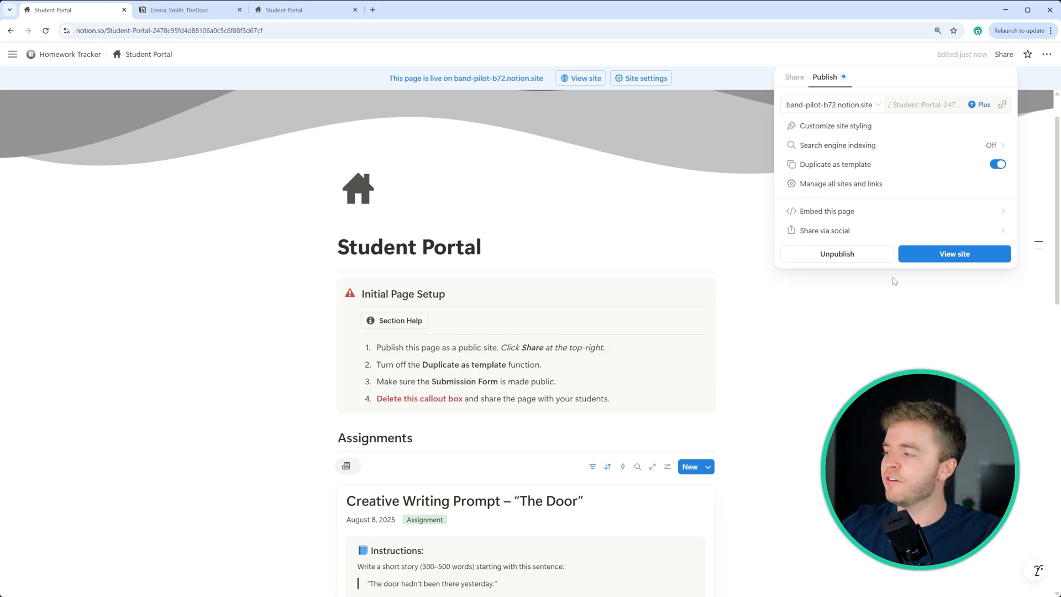
mouse_move(931, 201)
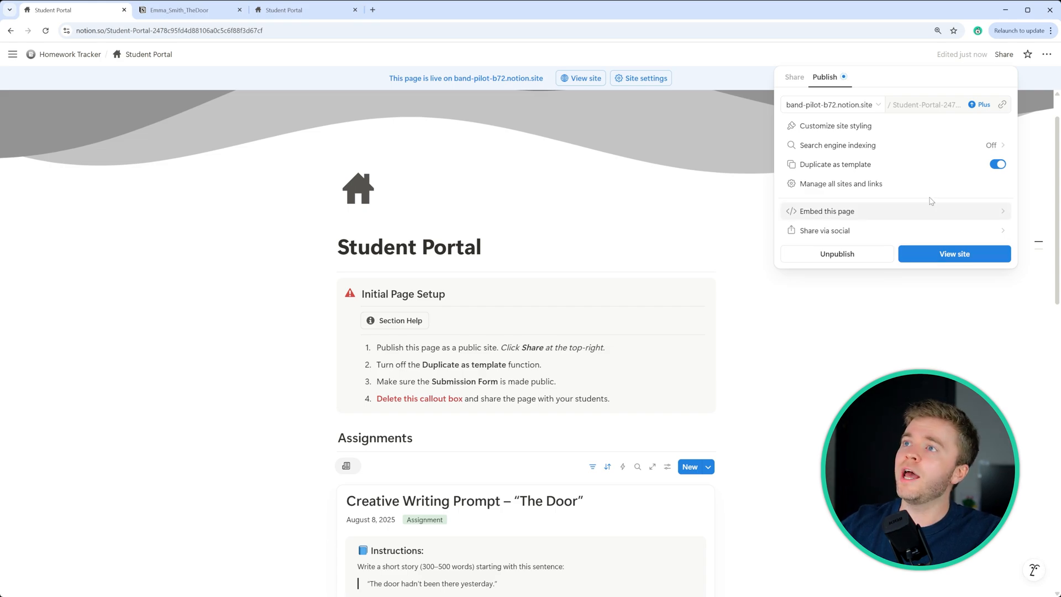
mouse_move(998, 164)
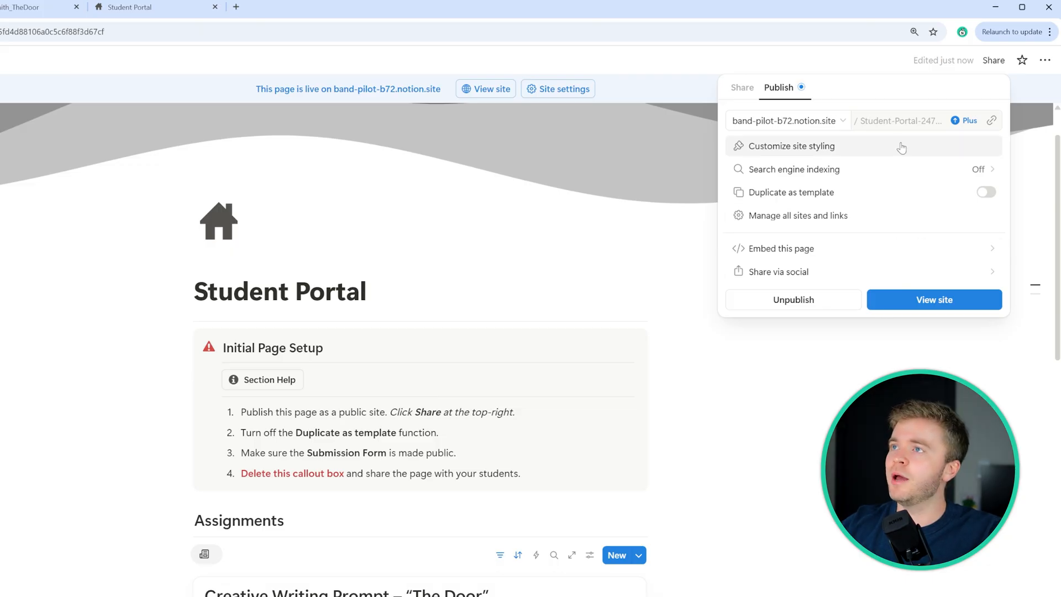
mouse_move(970, 122)
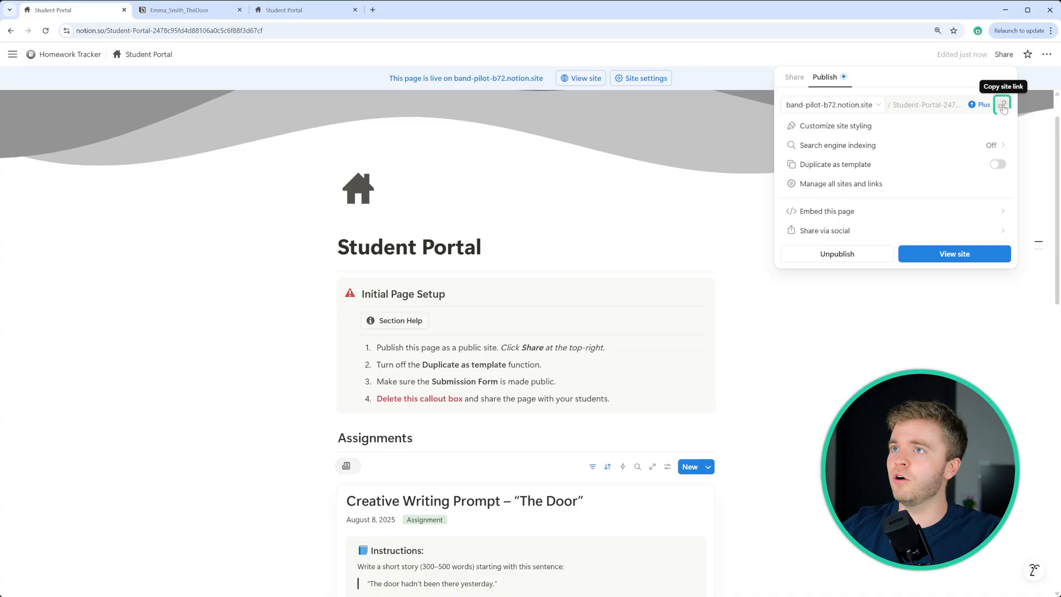
click(372, 9)
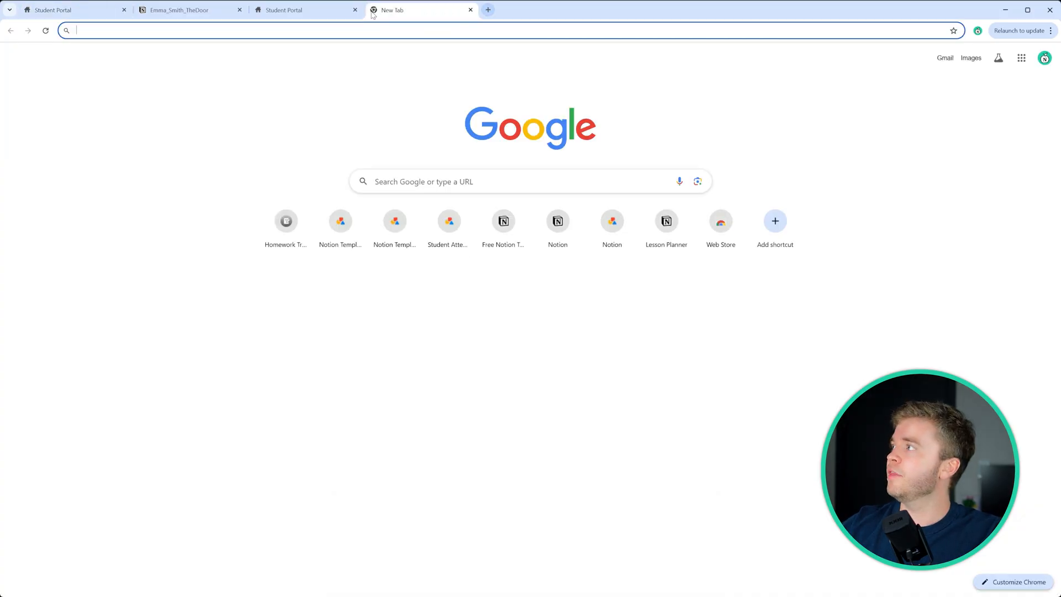
Step: Paste the Student Portal's notion.site link into the new Chrome tab's address bar
text(https://band-pilot-b72.notion.site/Student-Portal-2478c95fd4d88106a0c5c6f88f3d67cf?source=copy_link)
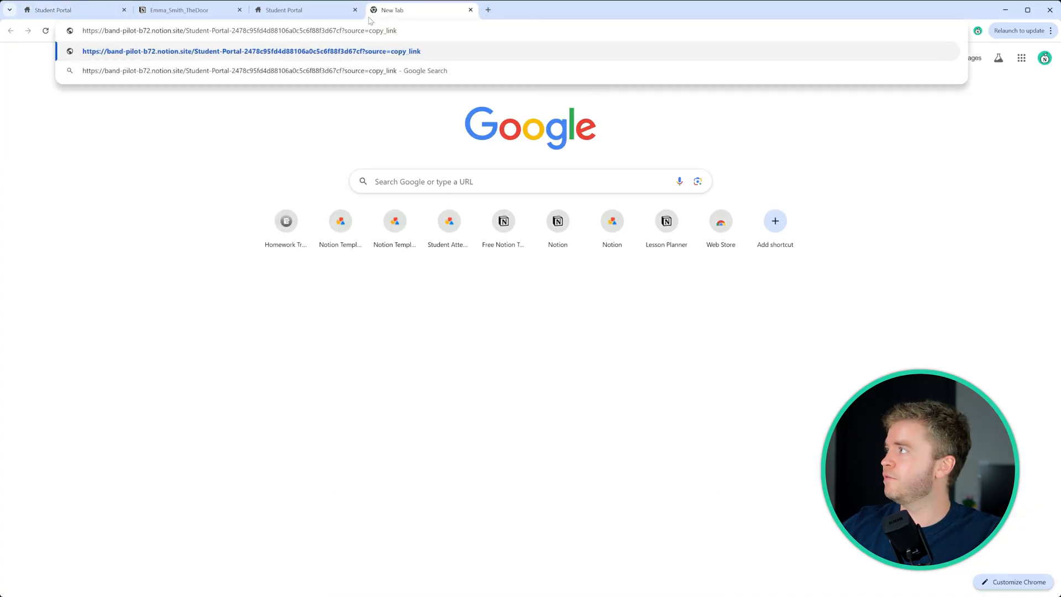
mouse_move(452, 15)
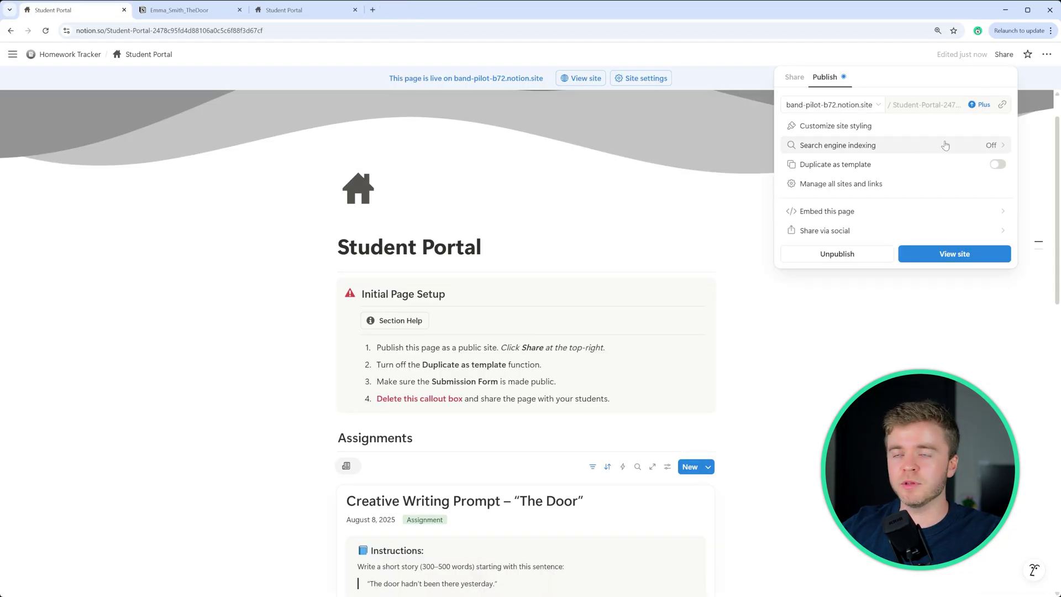
mouse_move(915, 85)
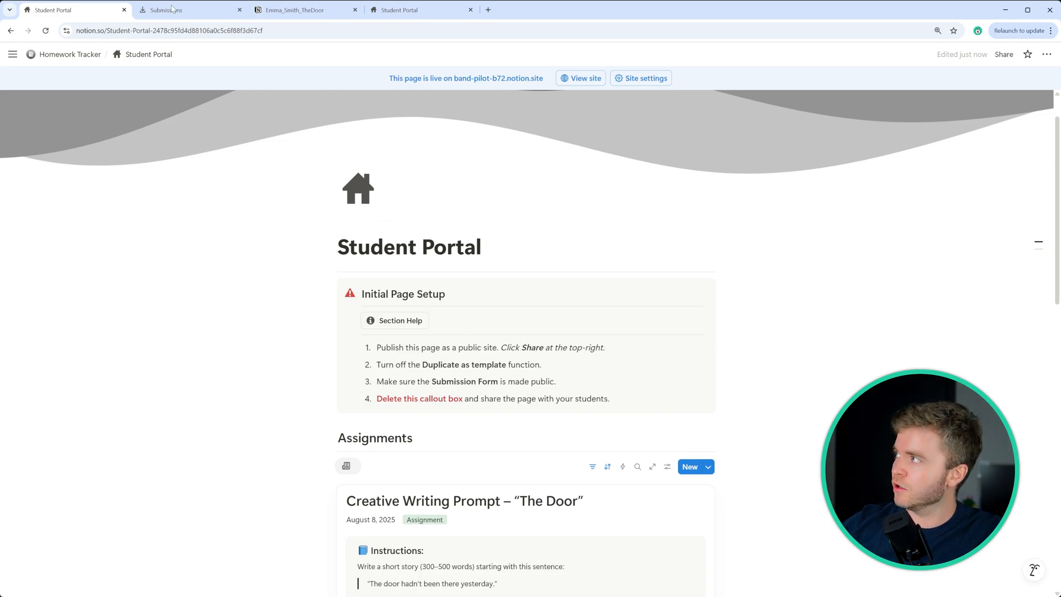
Step: Let anyone on the web with the link fill out the Submission Form
click(171, 10)
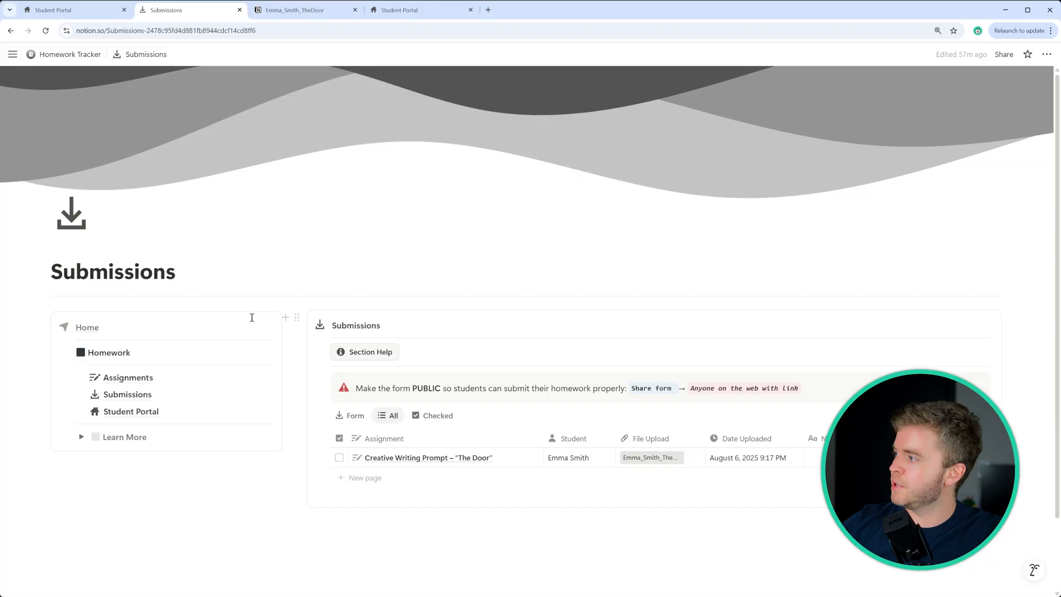
scroll(down, 3)
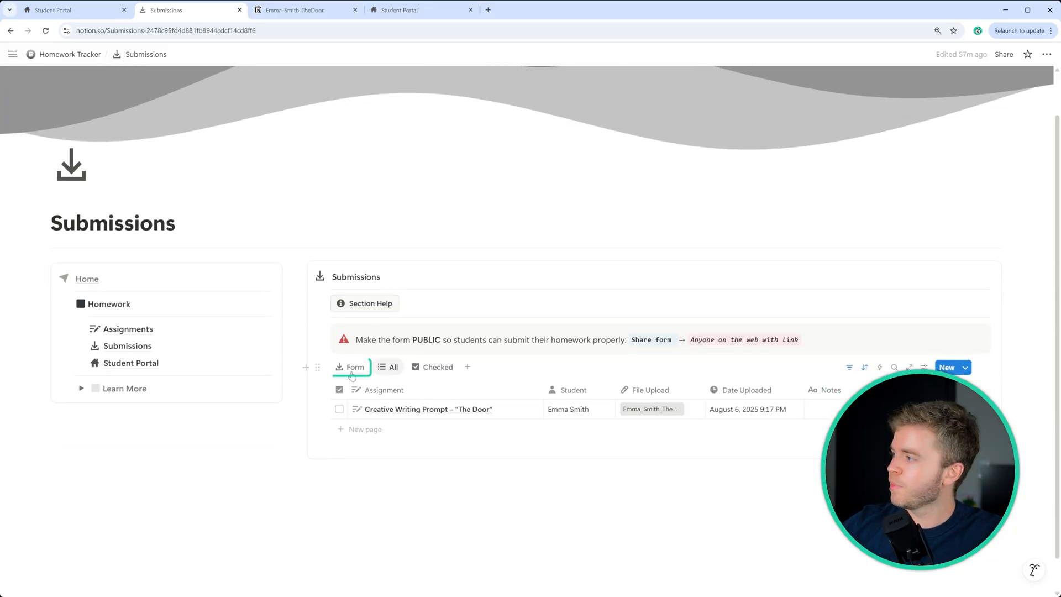
click(351, 367)
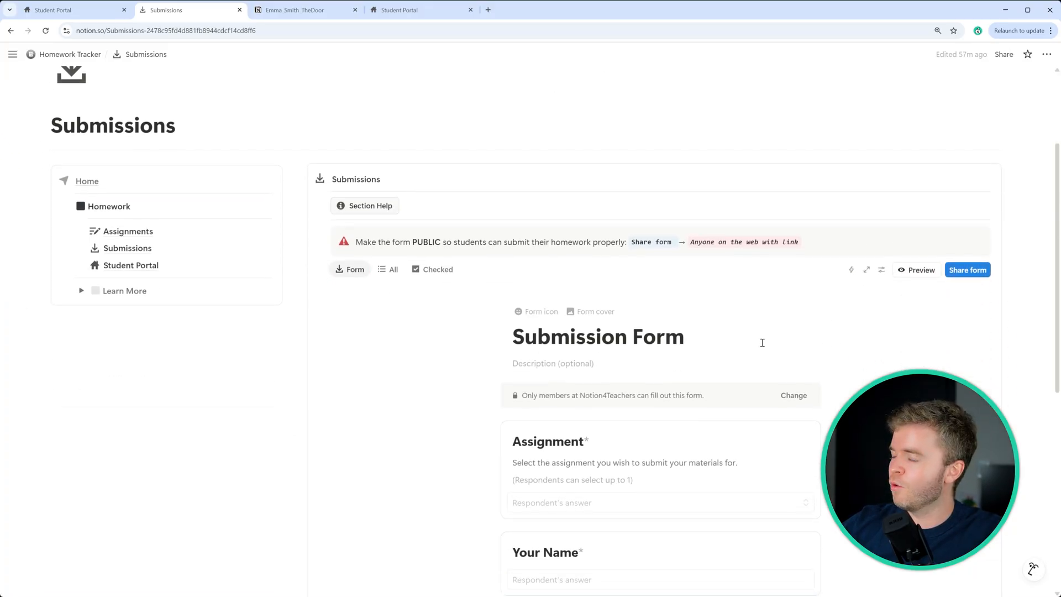
click(967, 270)
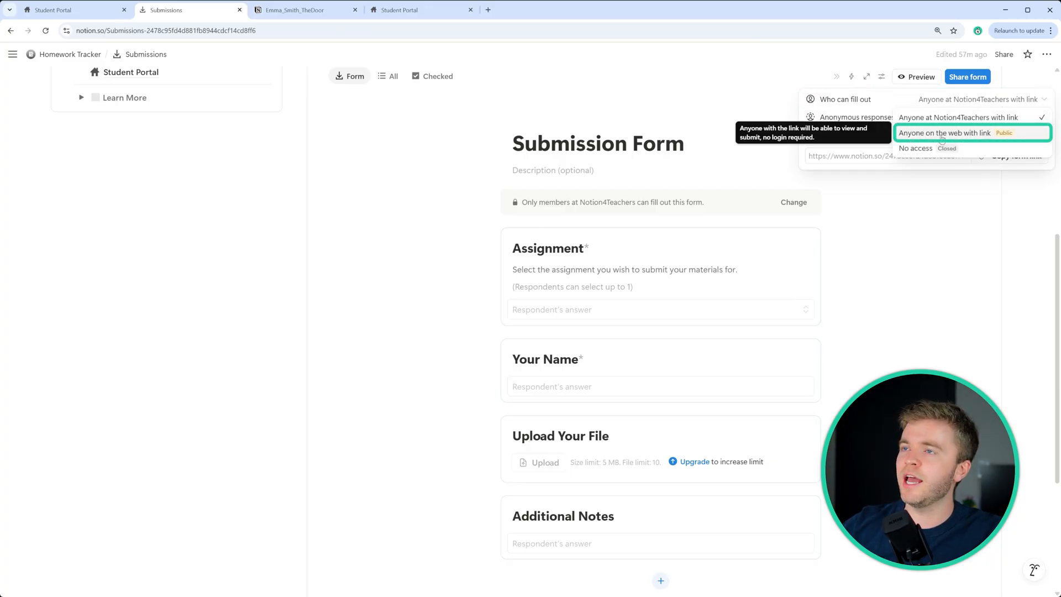
click(944, 133)
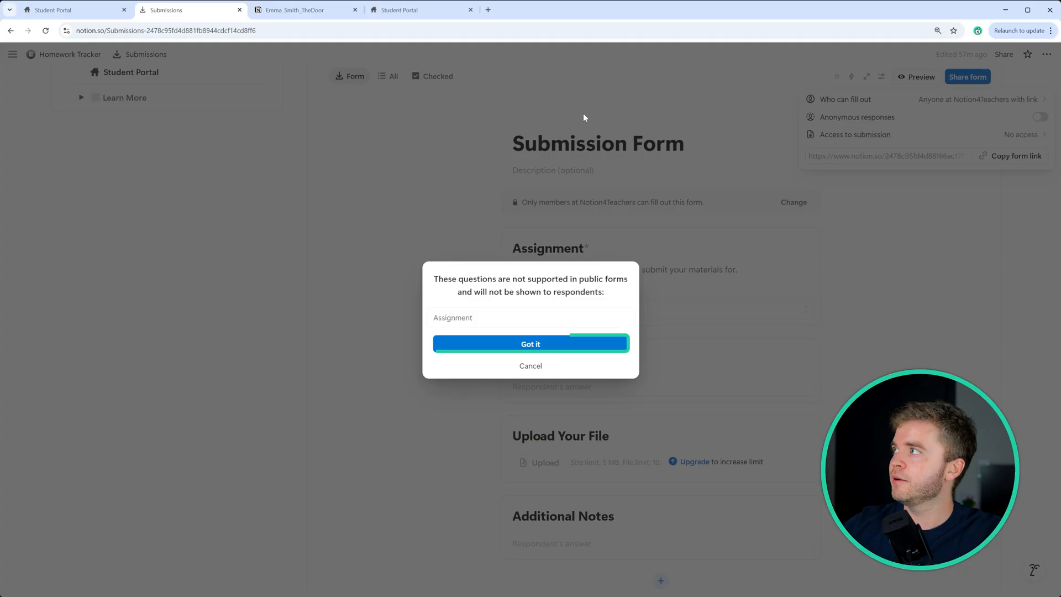
click(530, 344)
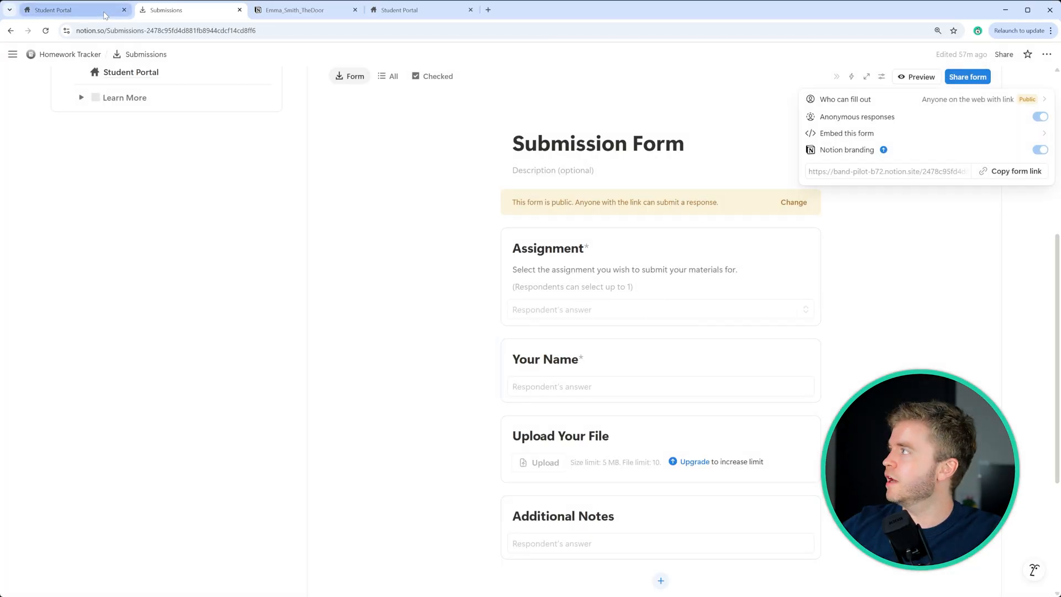
click(66, 9)
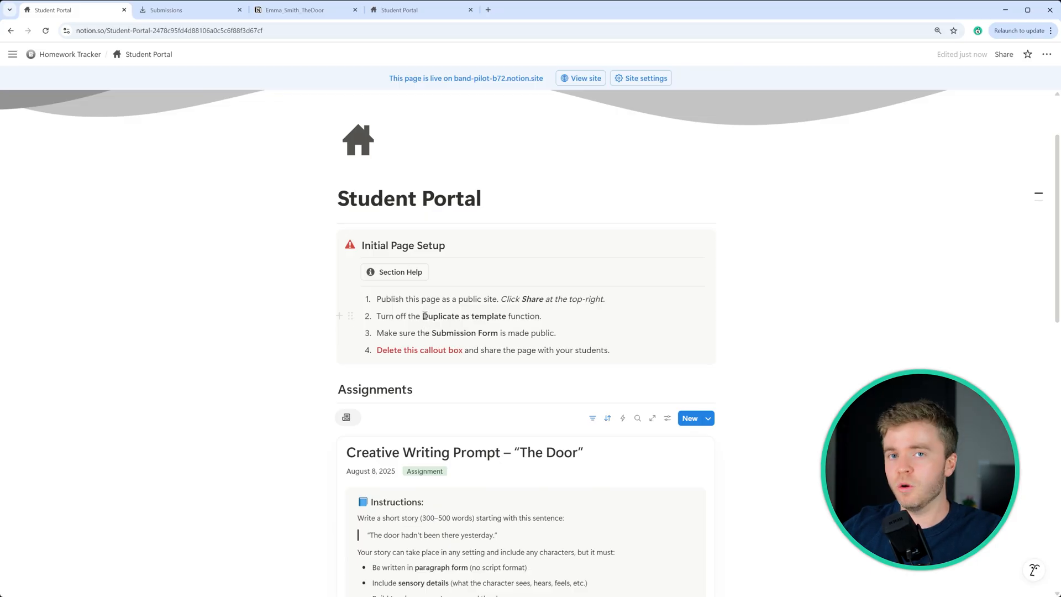
mouse_move(326, 237)
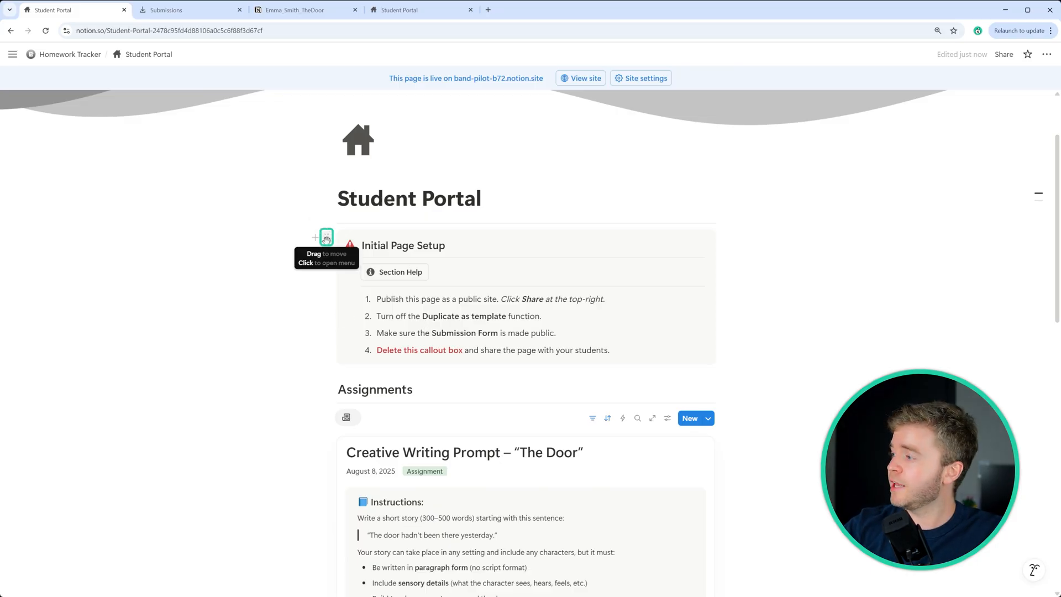
Step: Remove the Initial Page Setup checklist callout and review the Student Portal's publish settings
click(325, 237)
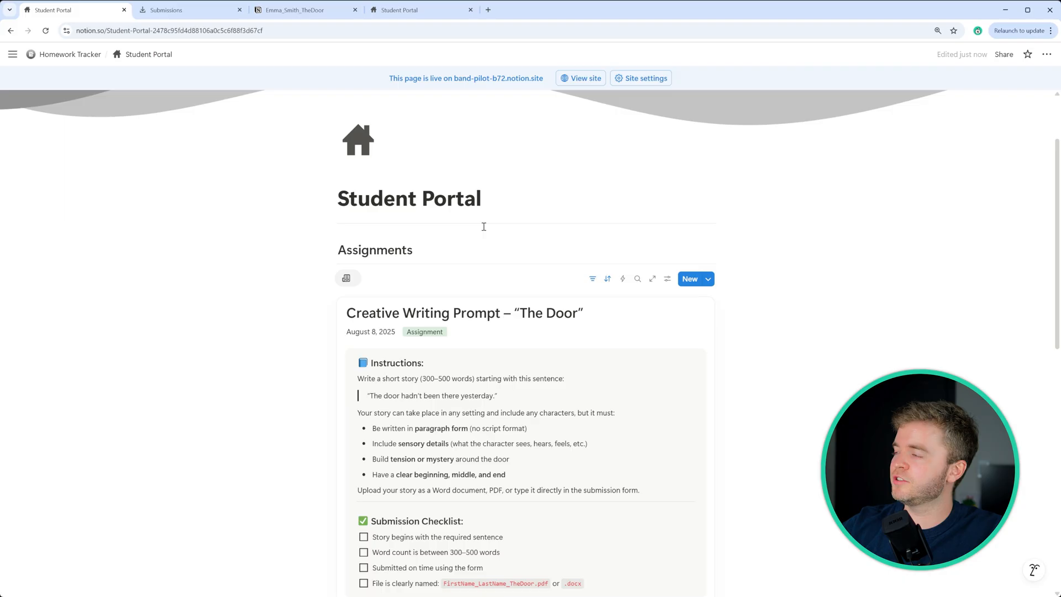
click(1003, 54)
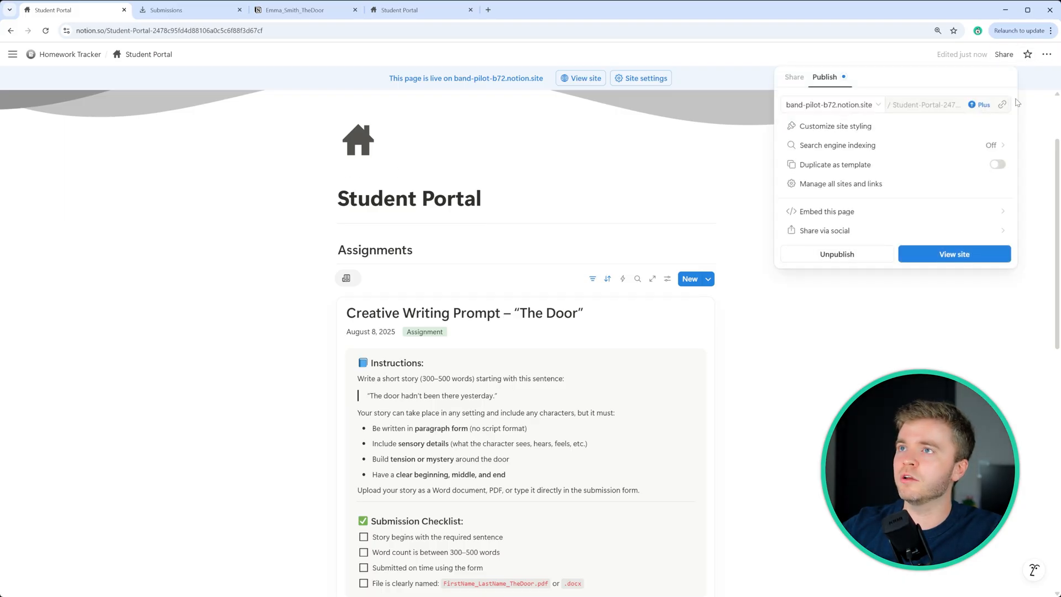
click(1003, 104)
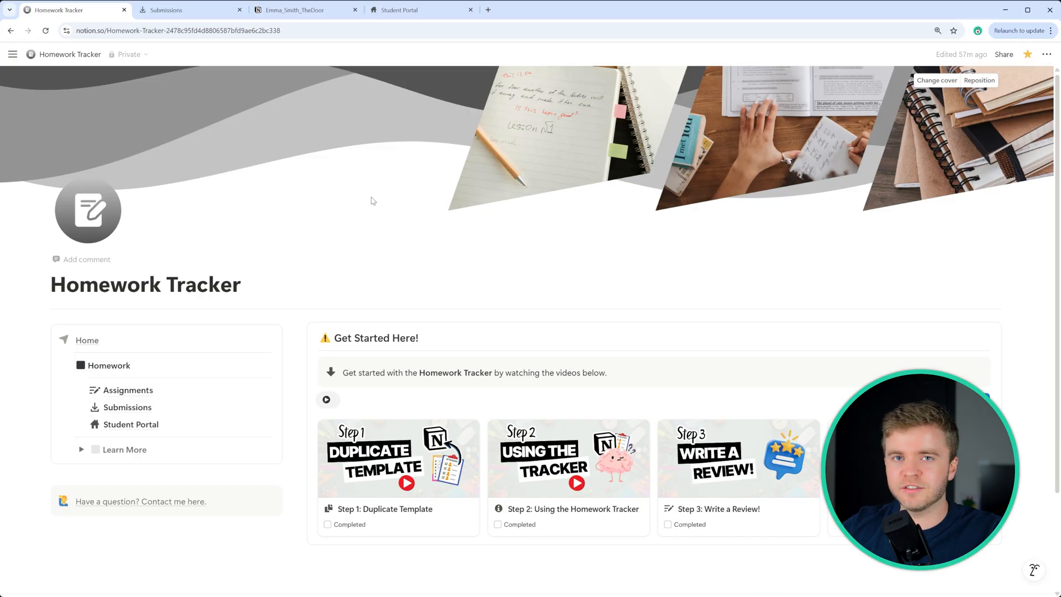
Step: Add 'New Assignment' of type Assignment, due August 28, 2025, status Assigned
click(128, 390)
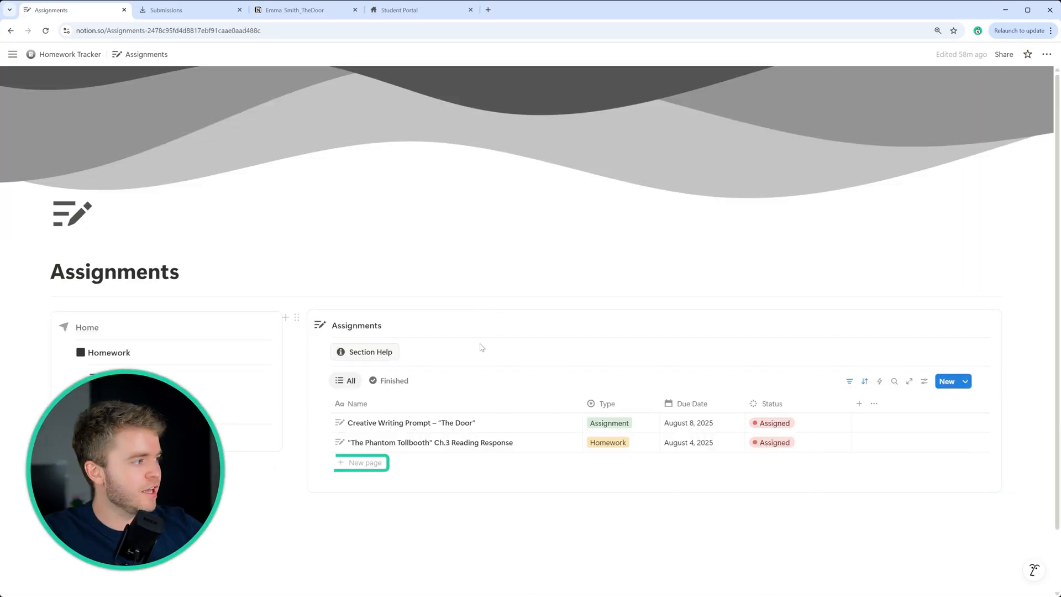
click(362, 463)
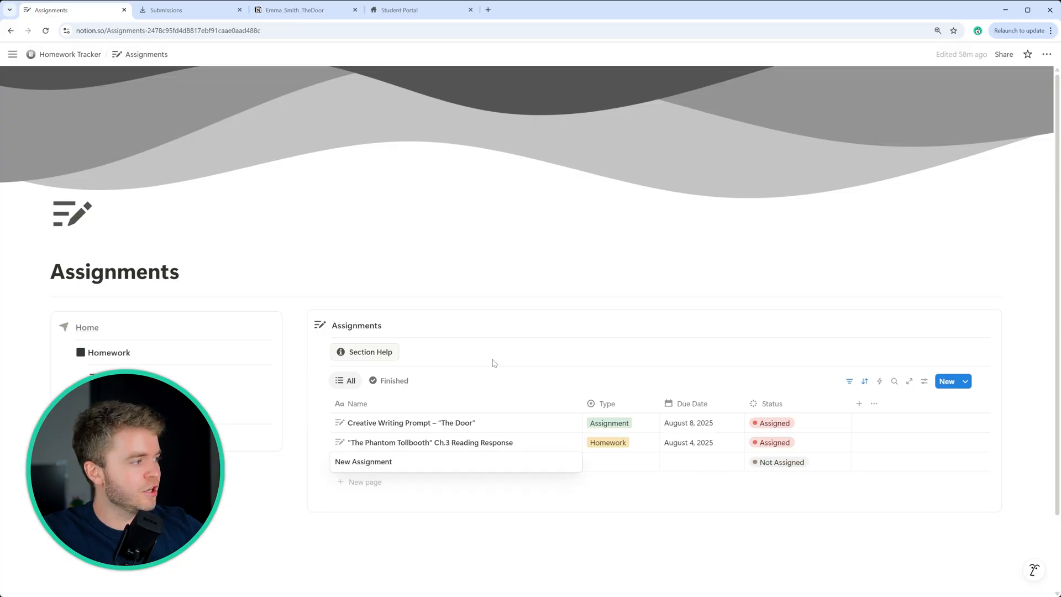
click(363, 462)
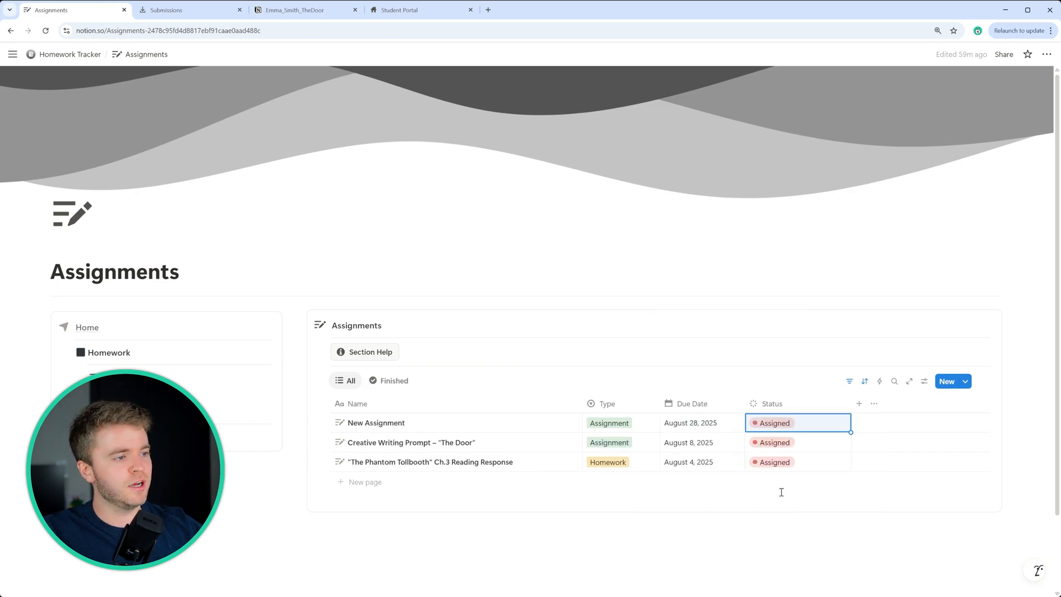
click(127, 392)
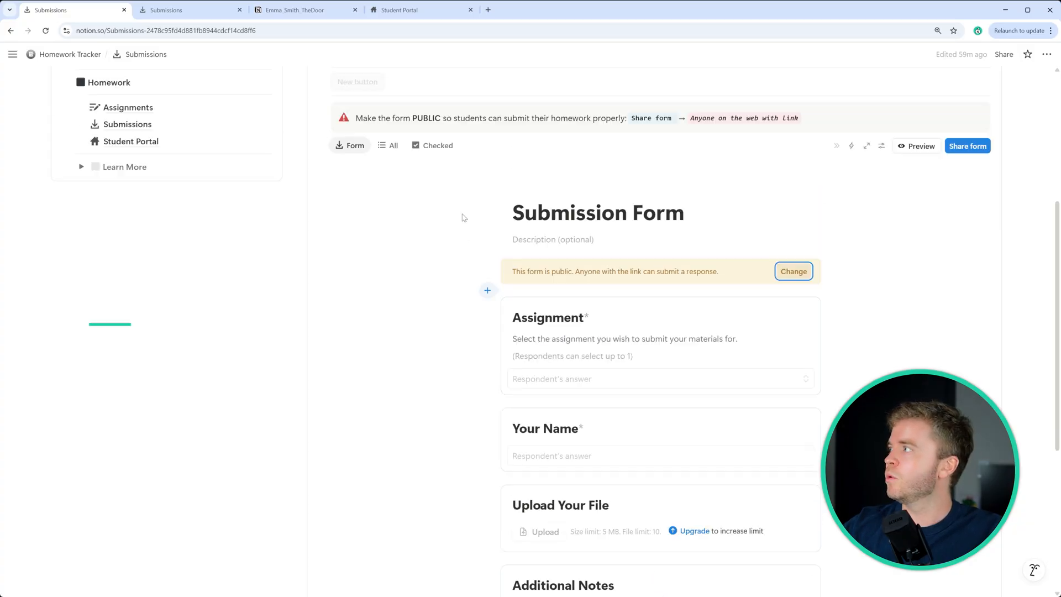
Step: Check New Assignment on the Student Portal, then return to the Submissions form's sharing options
click(131, 142)
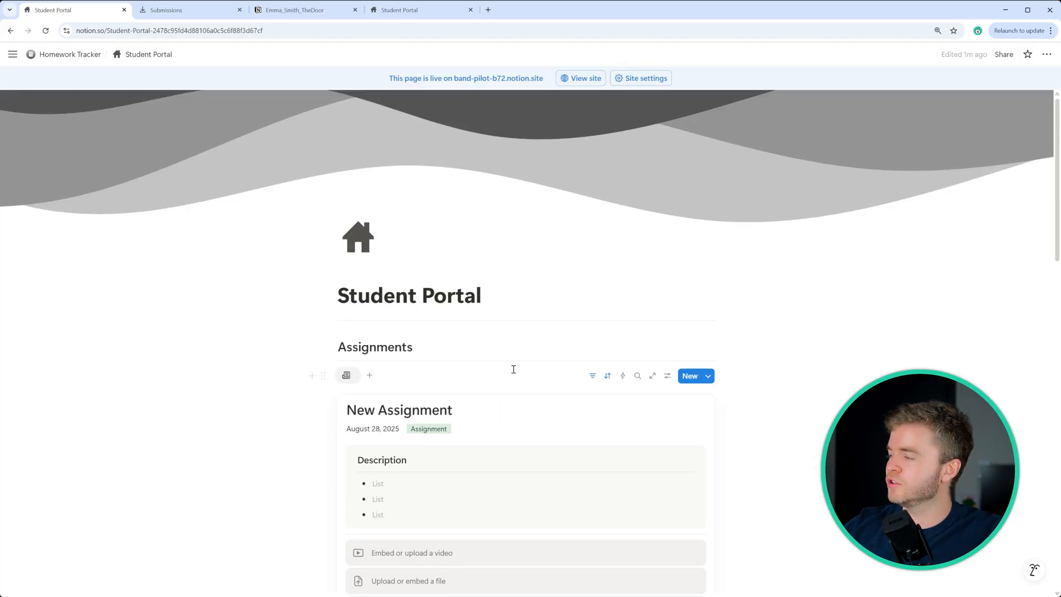
click(1003, 55)
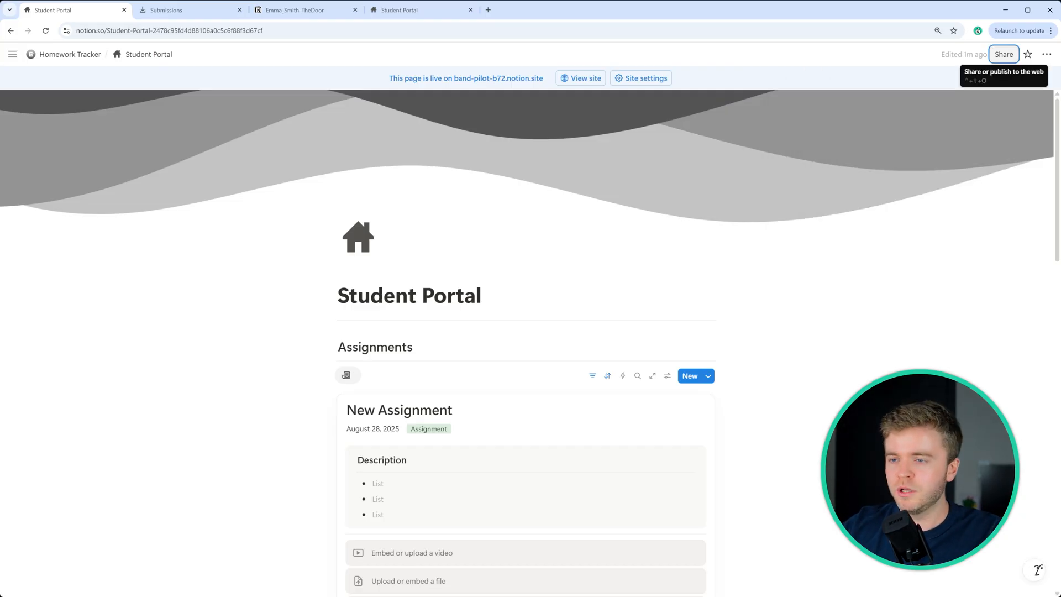
scroll(down, 3)
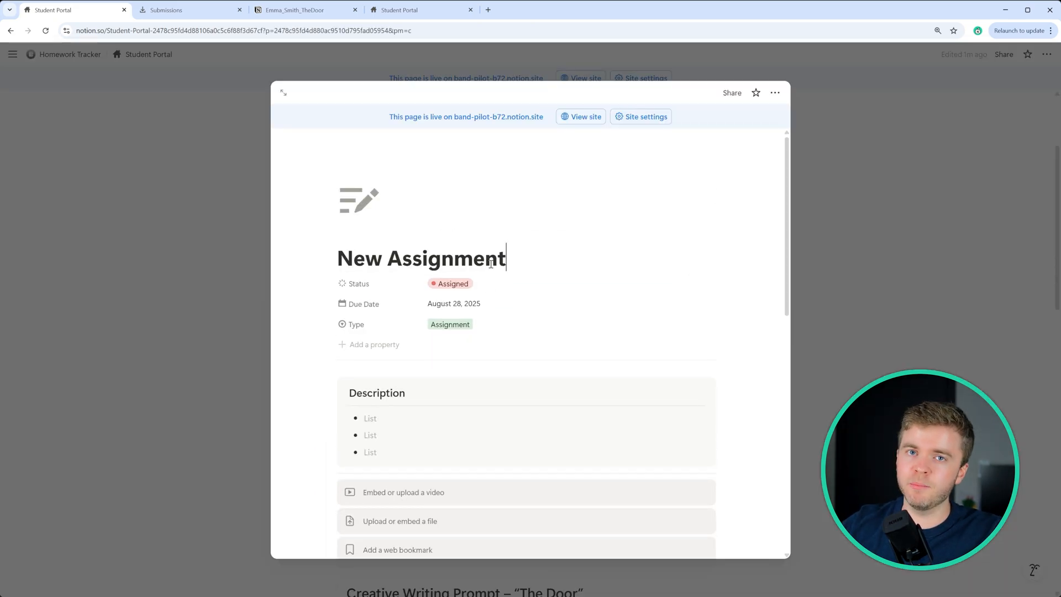
click(166, 10)
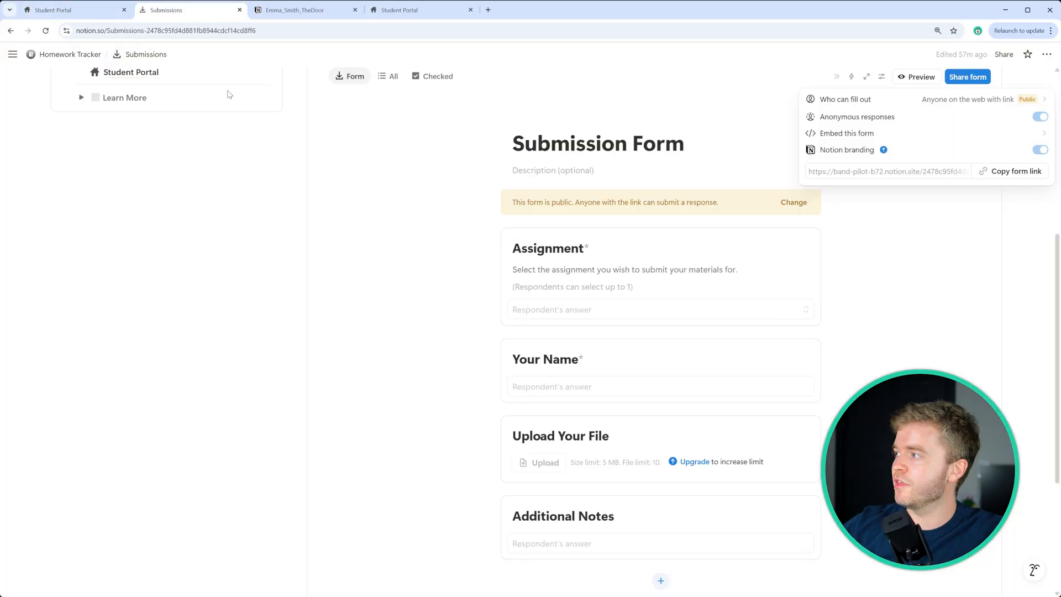